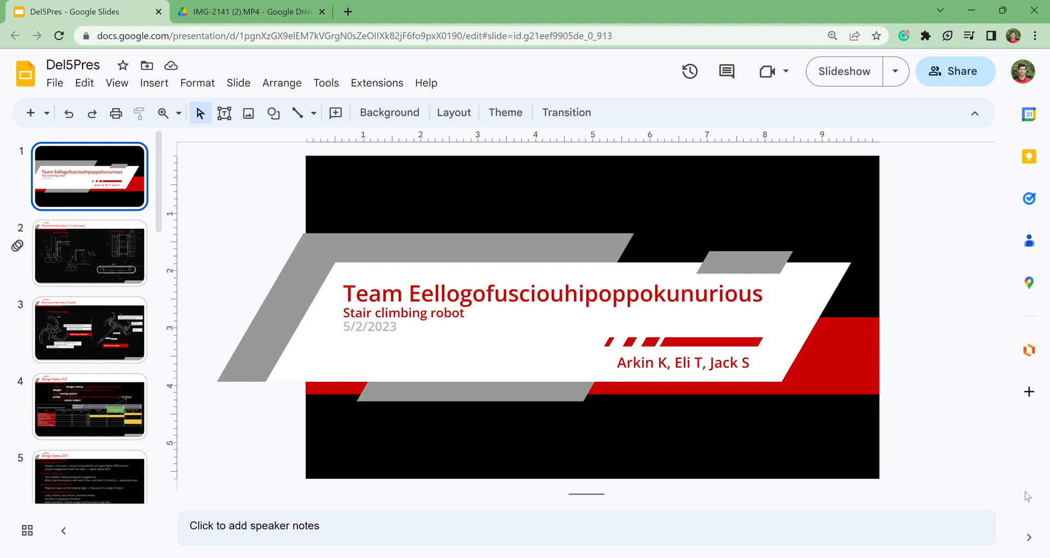
# Show slide 2, the unused brainstormed ideas 1 and 2.
pyautogui.click(89, 254)
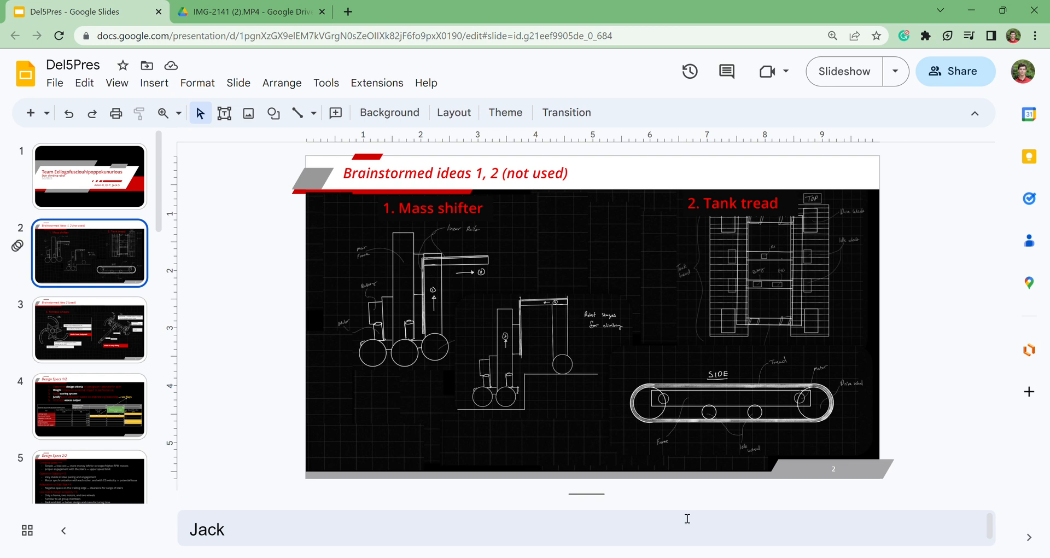
# Show slide 3, the rimless wheels idea that was used.
pyautogui.click(90, 334)
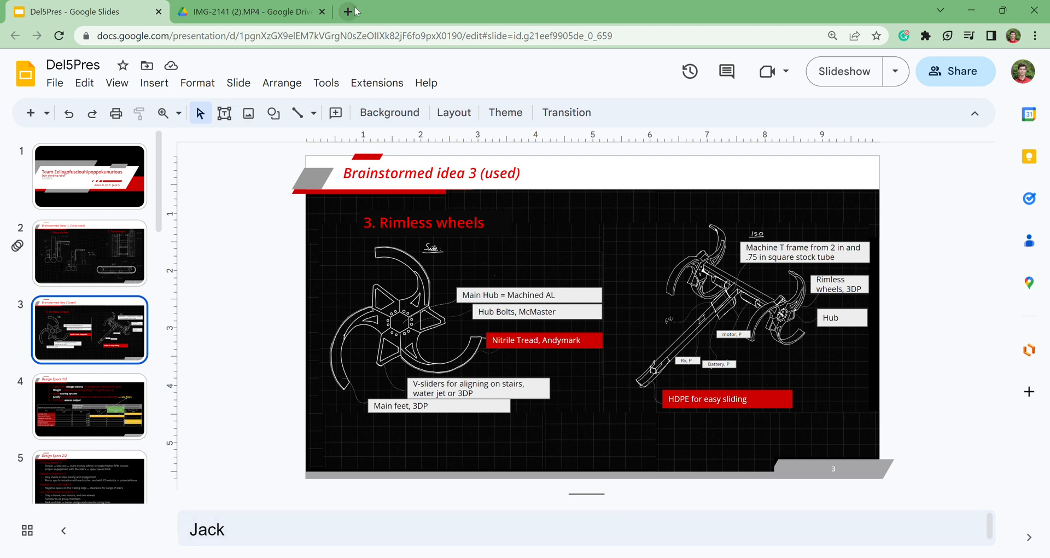
# Search for the tri-spoked fast stair-climbing mechanism and reach the ResearchGate paper's abstract and figures.
pyautogui.write('trispoked mechanism for')
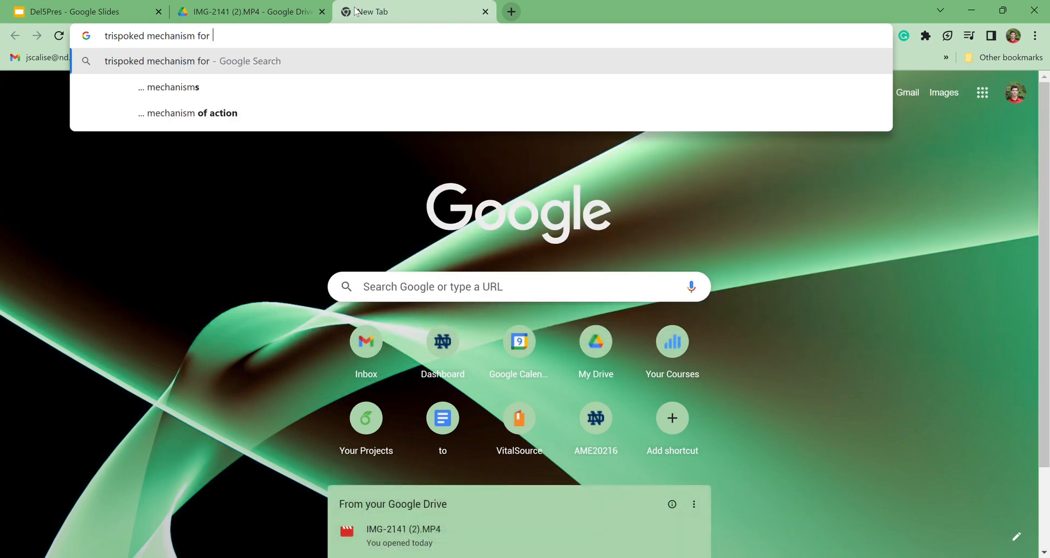
pyautogui.write('fast stair climbing')
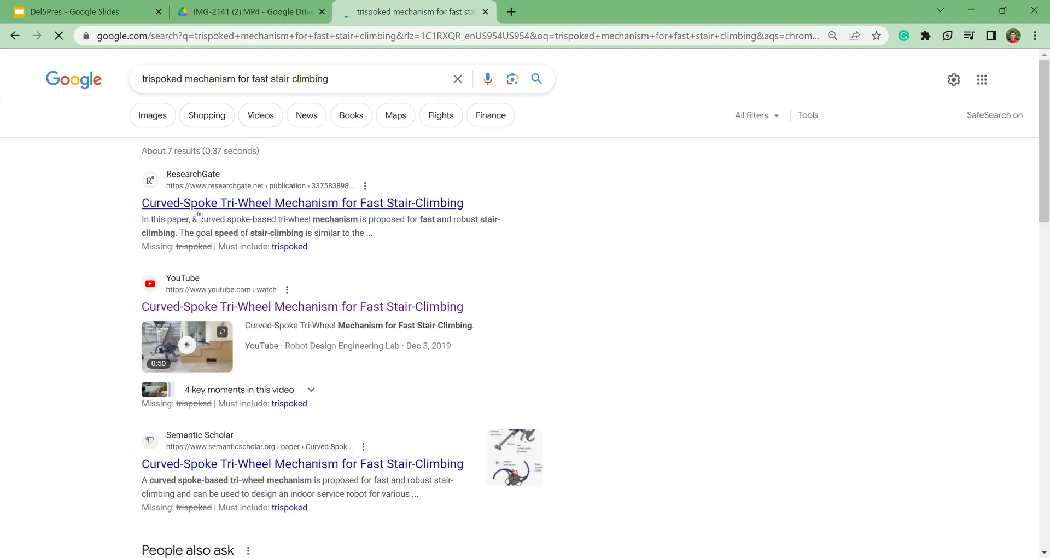
pyautogui.click(302, 203)
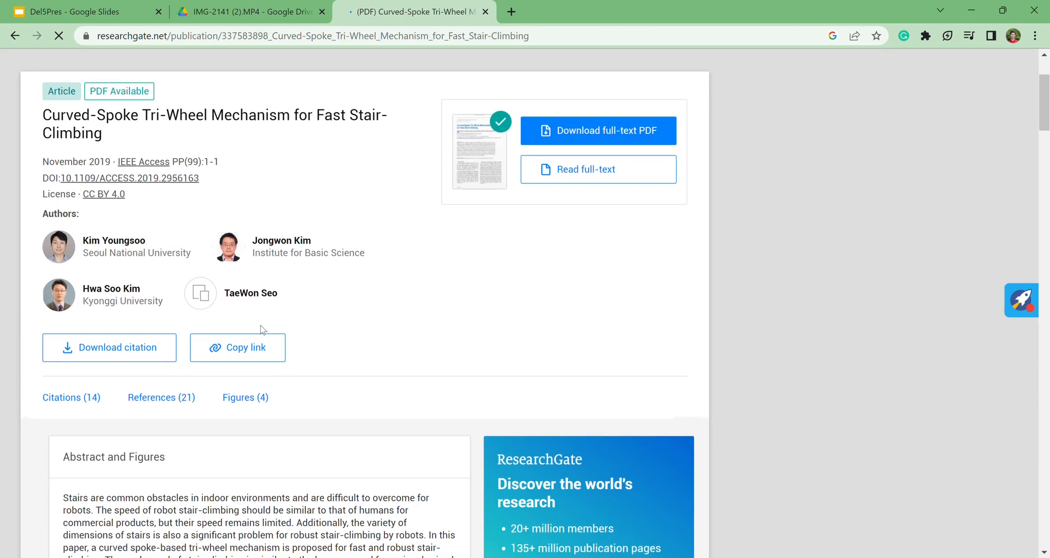
pyautogui.scroll(-3)
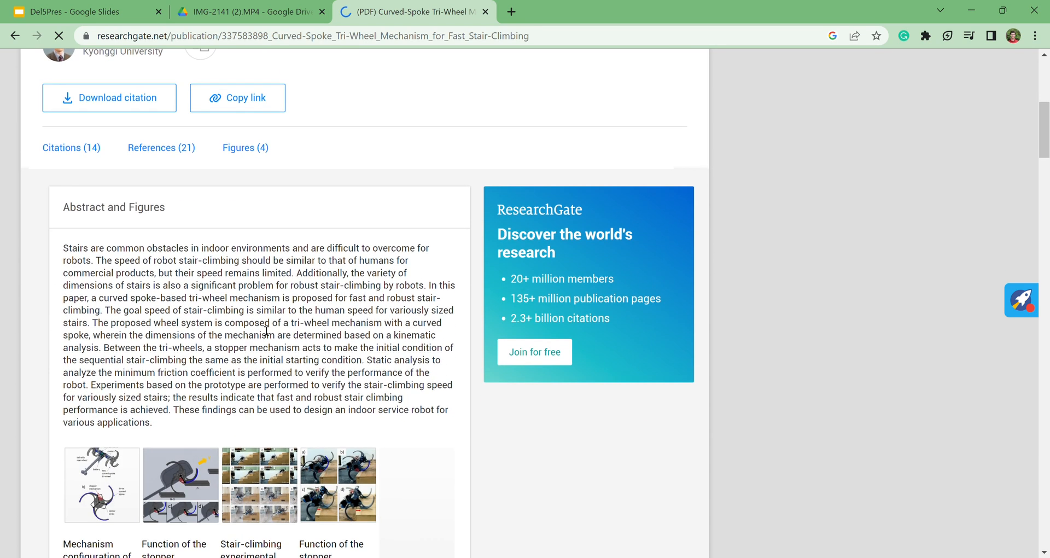
pyautogui.scroll(-3)
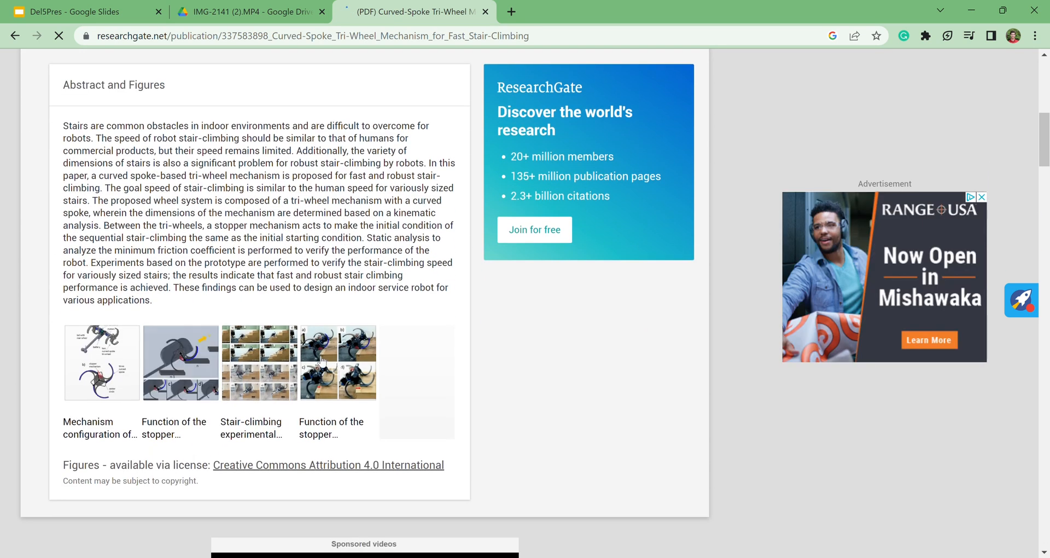
pyautogui.moveTo(323, 345)
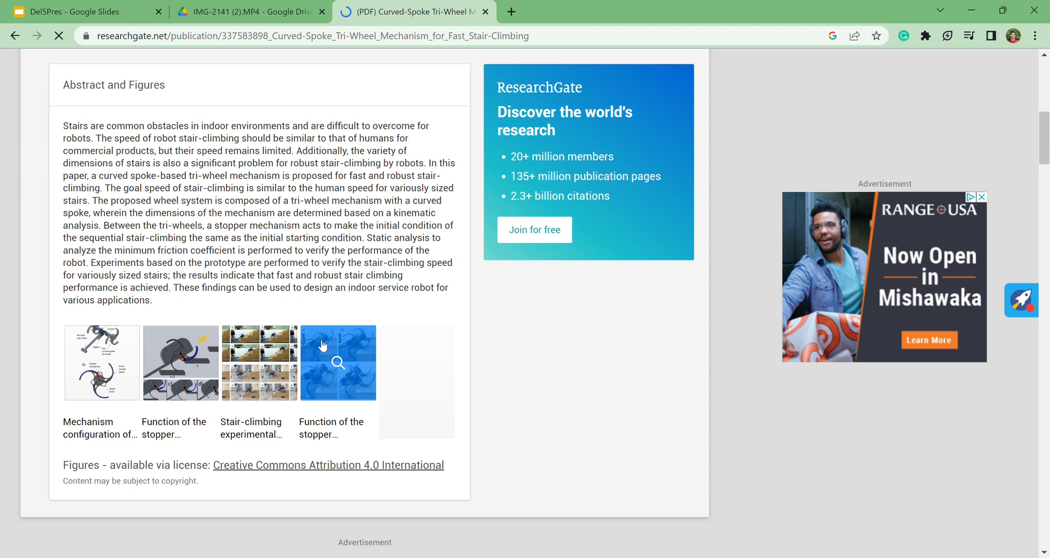
# View the stopper-mechanism stair-climbing figure full size, glancing at the deck in between.
pyautogui.click(338, 362)
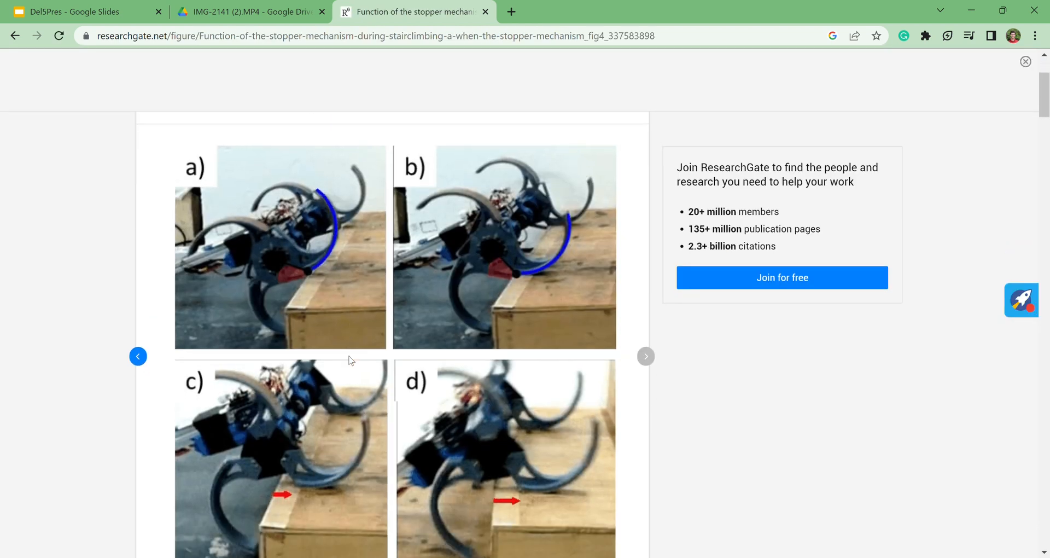
pyautogui.scroll(-3)
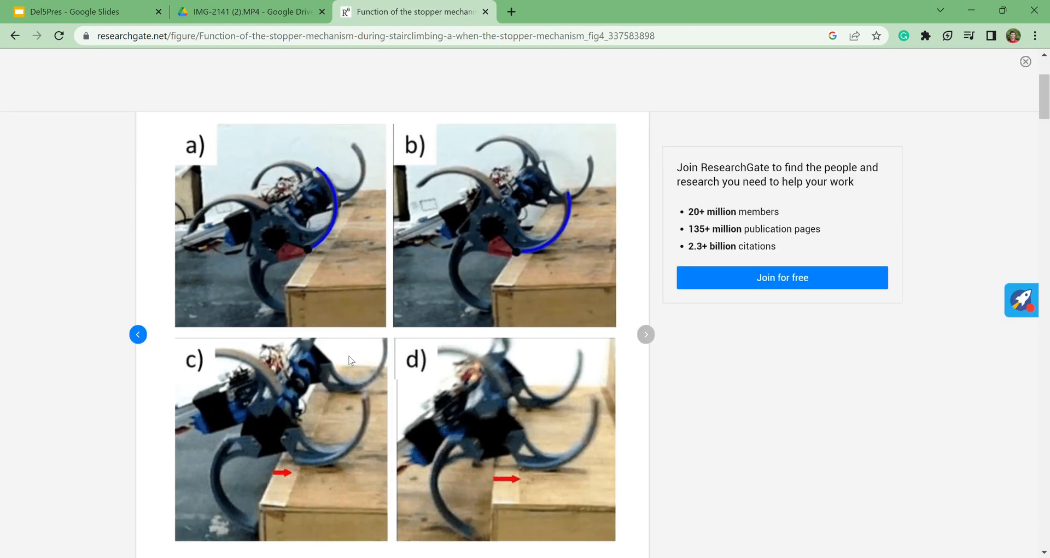
pyautogui.moveTo(576, 334)
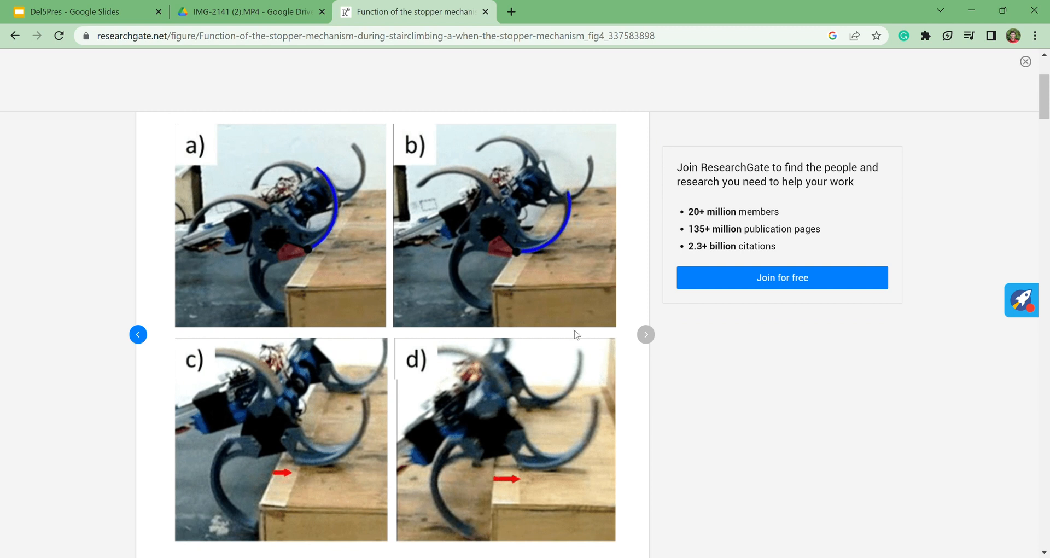
pyautogui.click(71, 11)
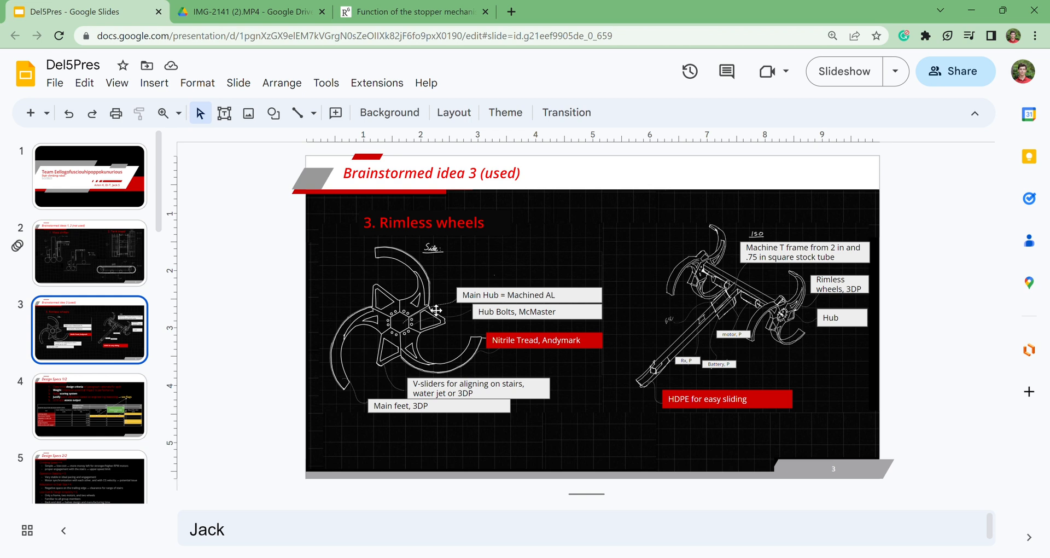
pyautogui.click(421, 11)
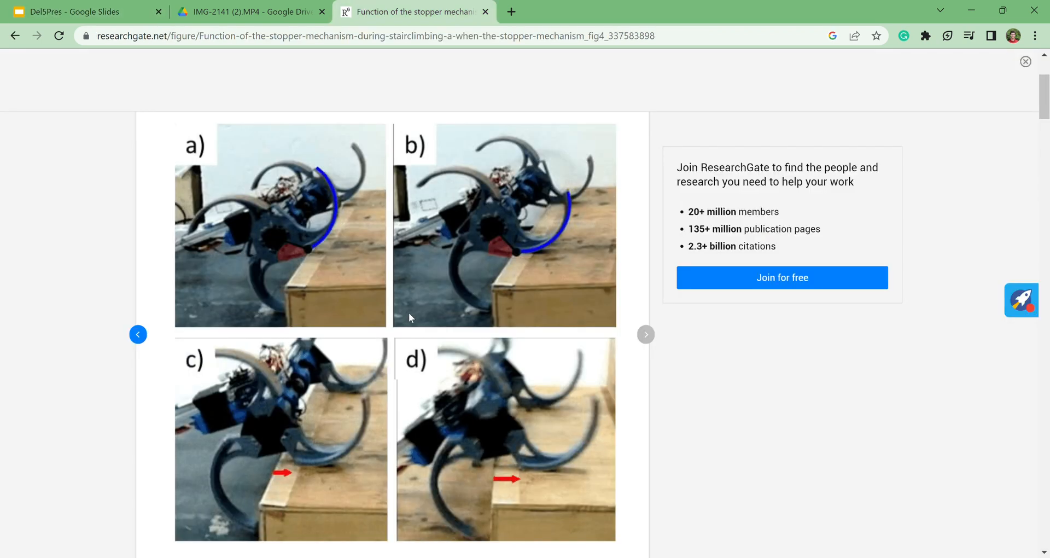
pyautogui.moveTo(545, 262)
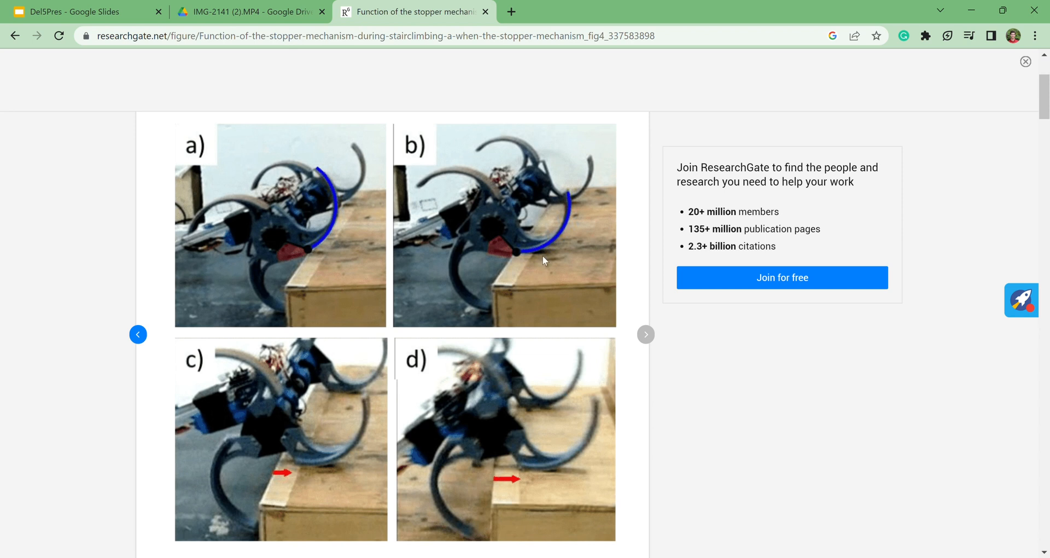
pyautogui.moveTo(63, 5)
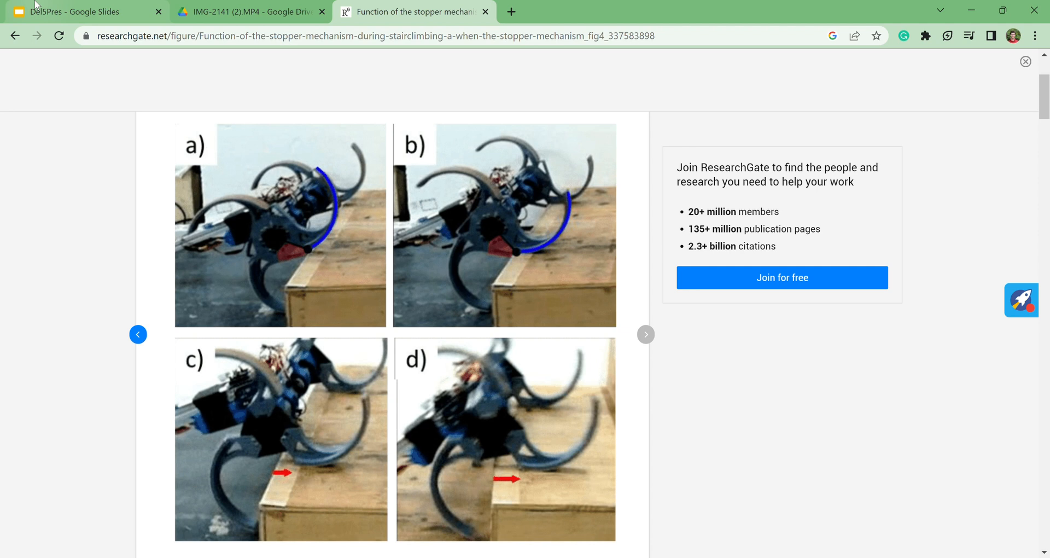
# Back in the Del5Pres deck, show slide 4, Design Specs 1/2 with the decision matrix.
pyautogui.click(77, 11)
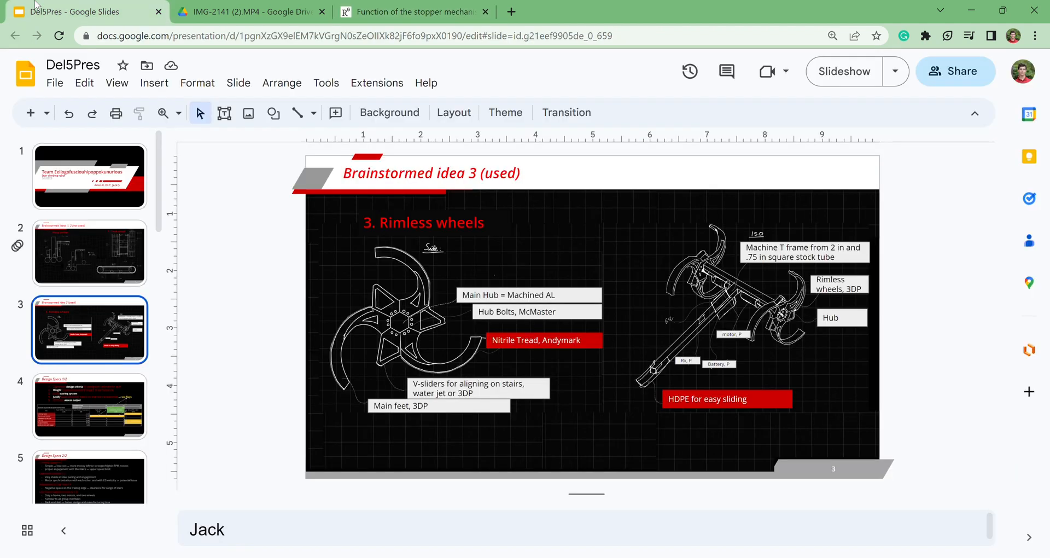
pyautogui.moveTo(517, 355)
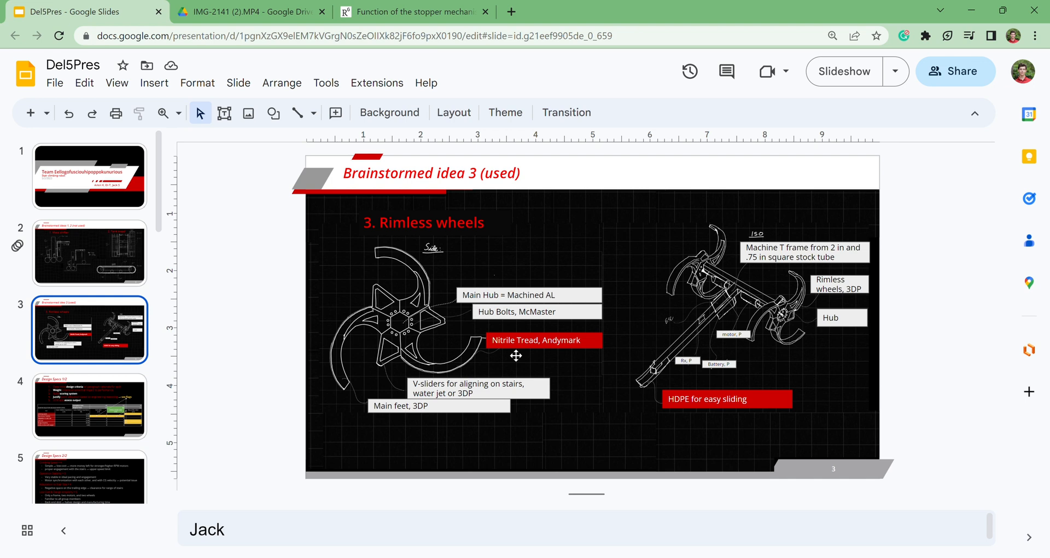
pyautogui.click(82, 407)
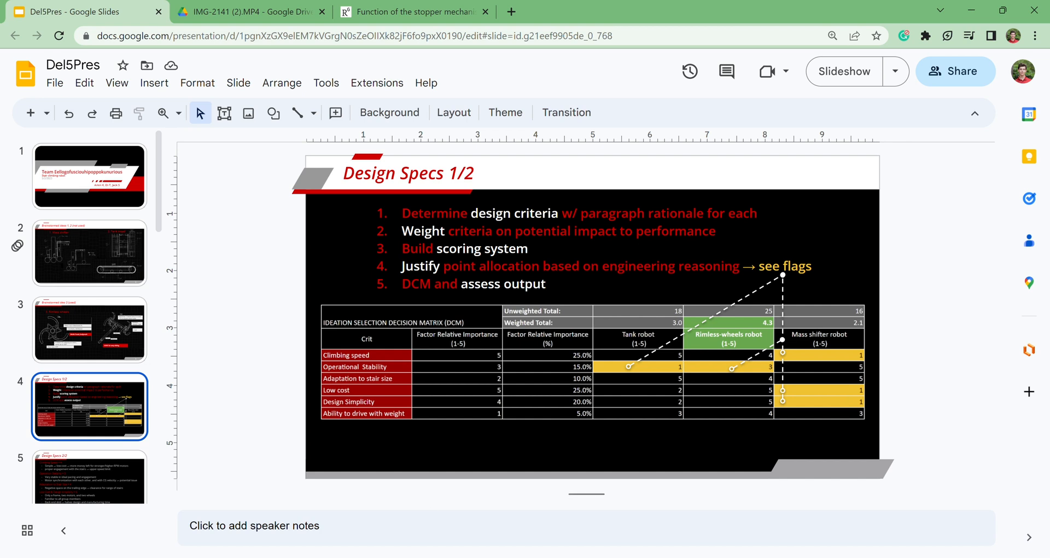
pyautogui.moveTo(717, 348)
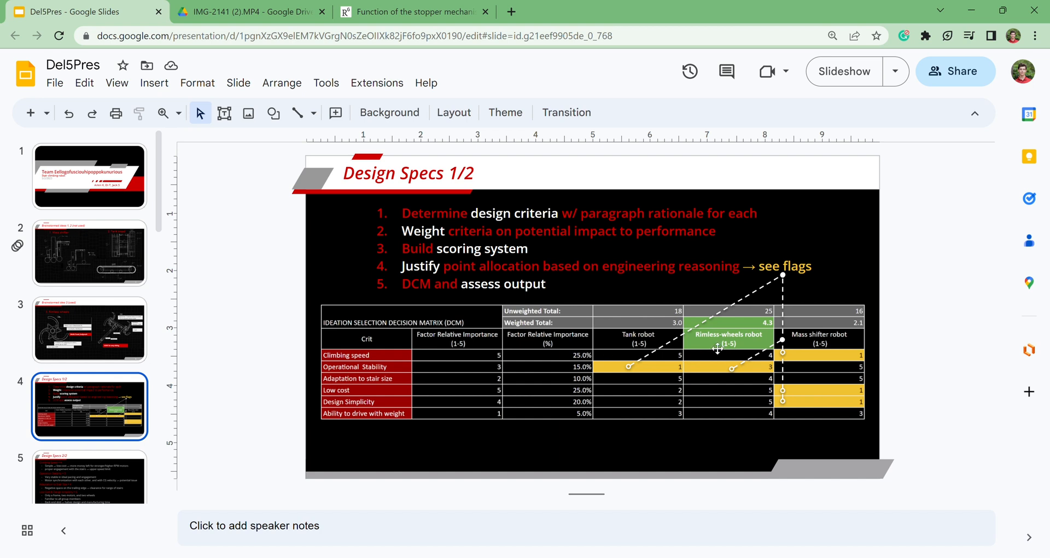
pyautogui.moveTo(759, 327)
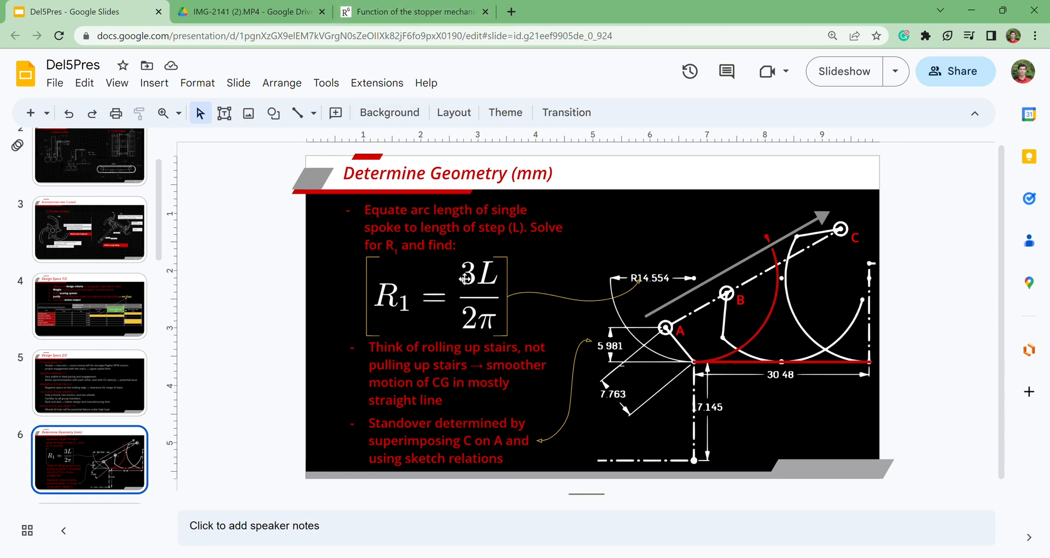
pyautogui.moveTo(612, 357)
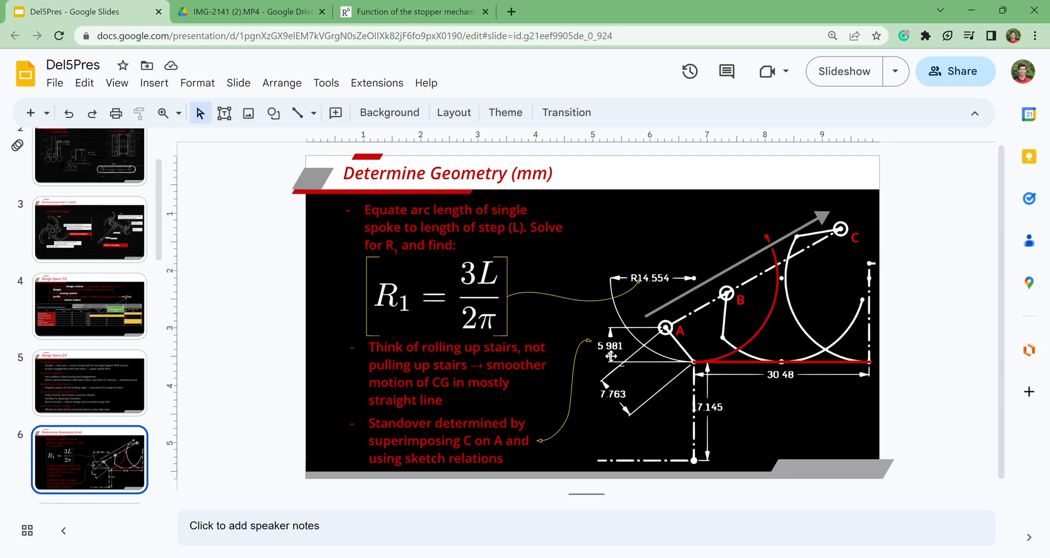
pyautogui.moveTo(626, 441)
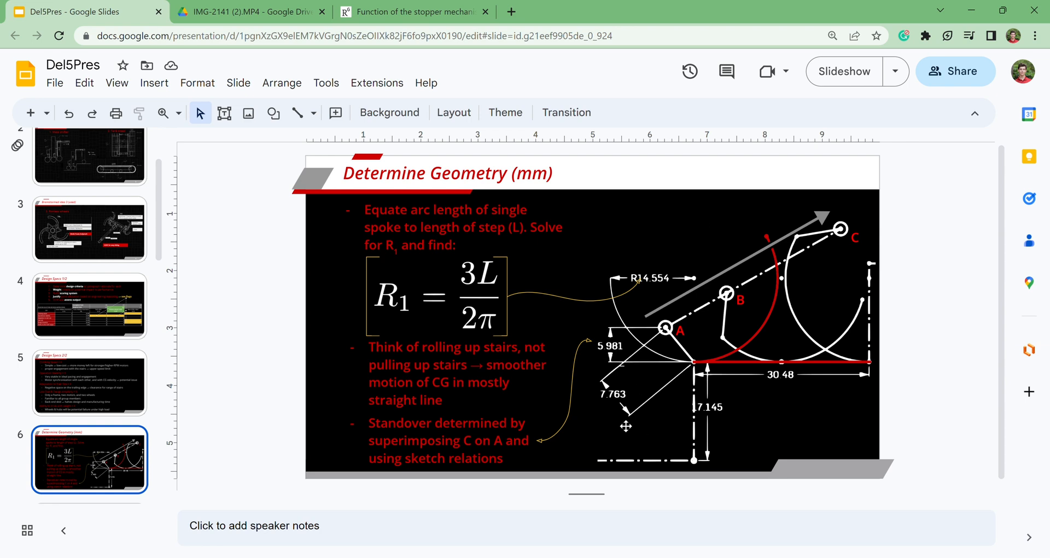
pyautogui.moveTo(670, 377)
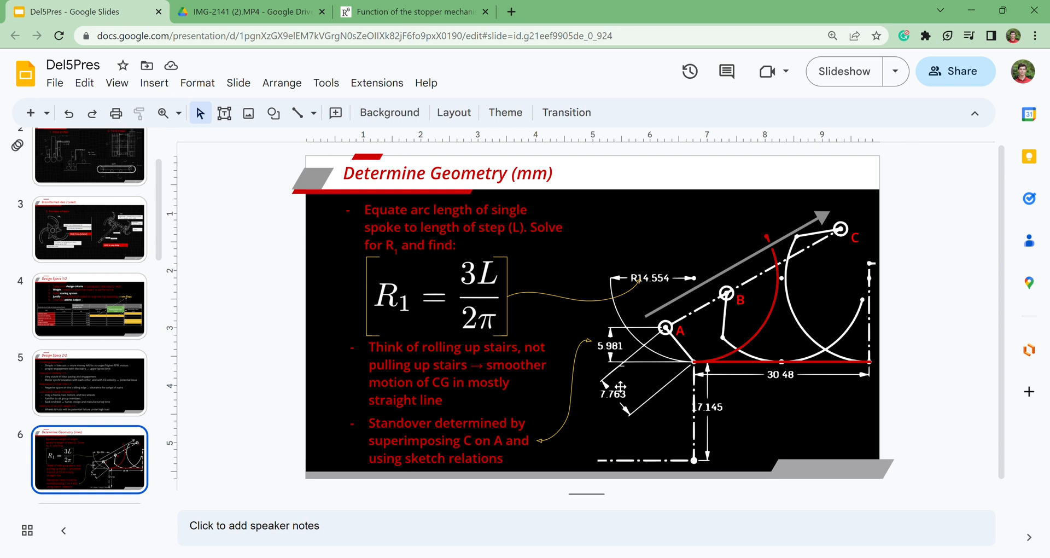
pyautogui.moveTo(915, 372)
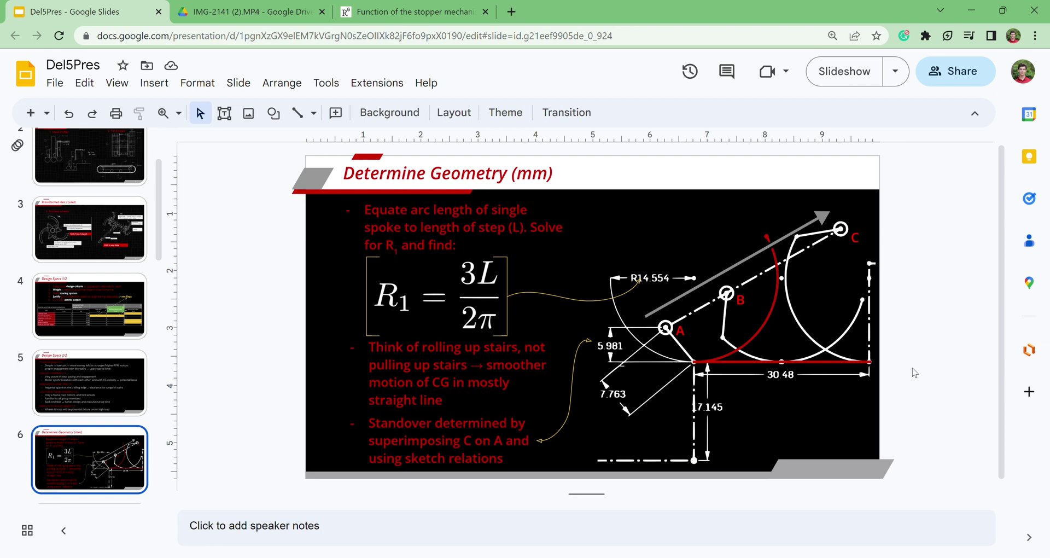
pyautogui.moveTo(833, 348)
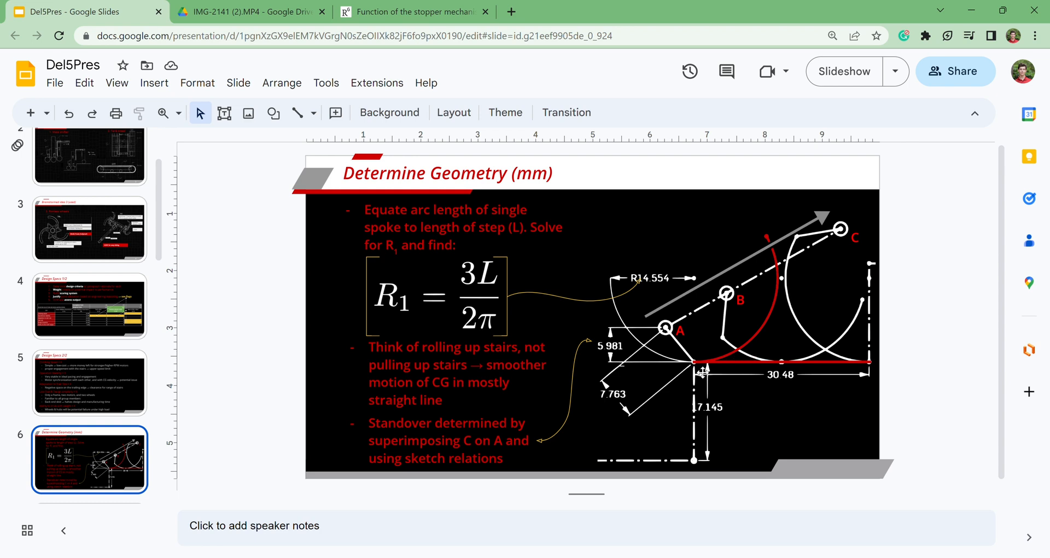
pyautogui.moveTo(760, 375)
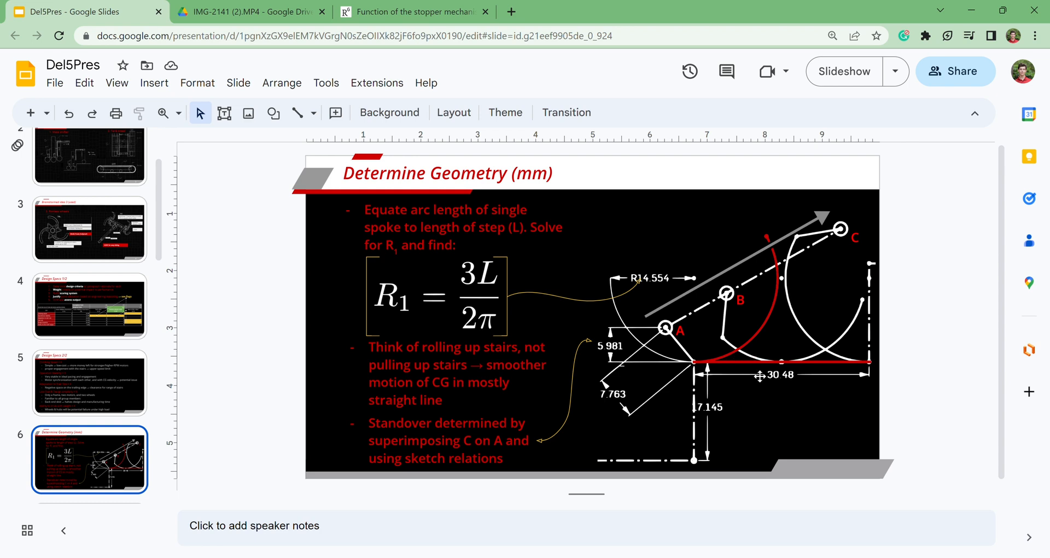
pyautogui.moveTo(784, 205)
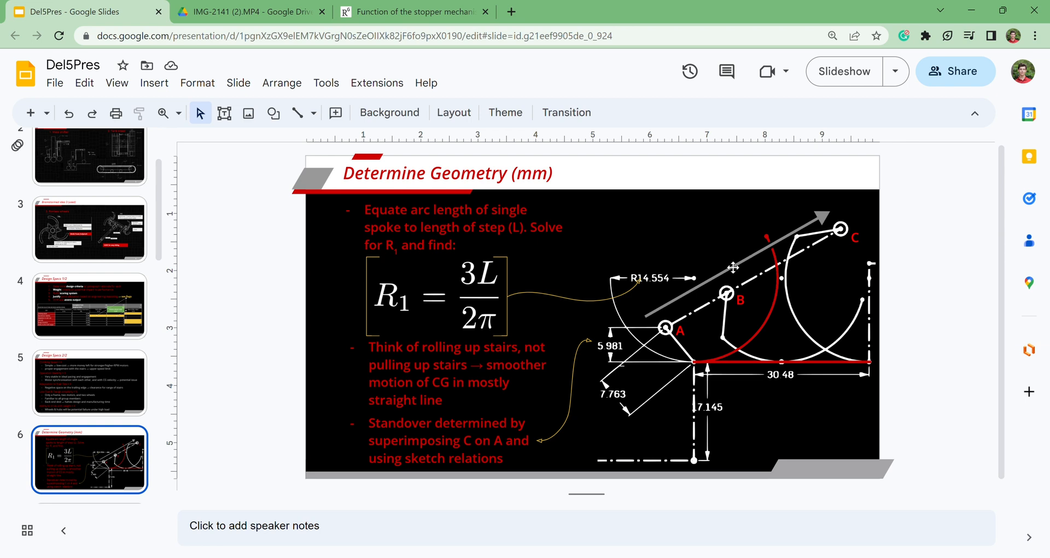
pyautogui.moveTo(844, 253)
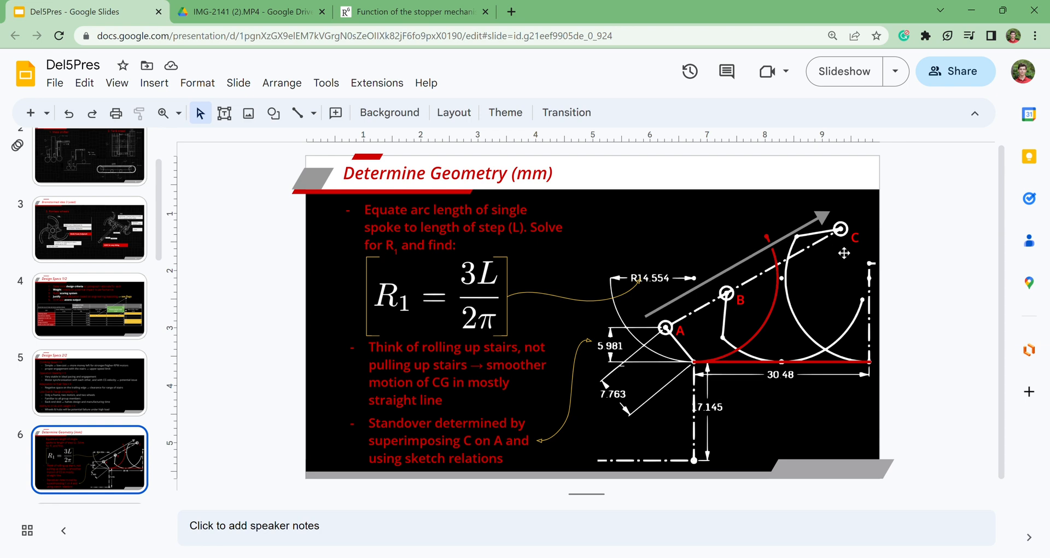
pyautogui.moveTo(812, 278)
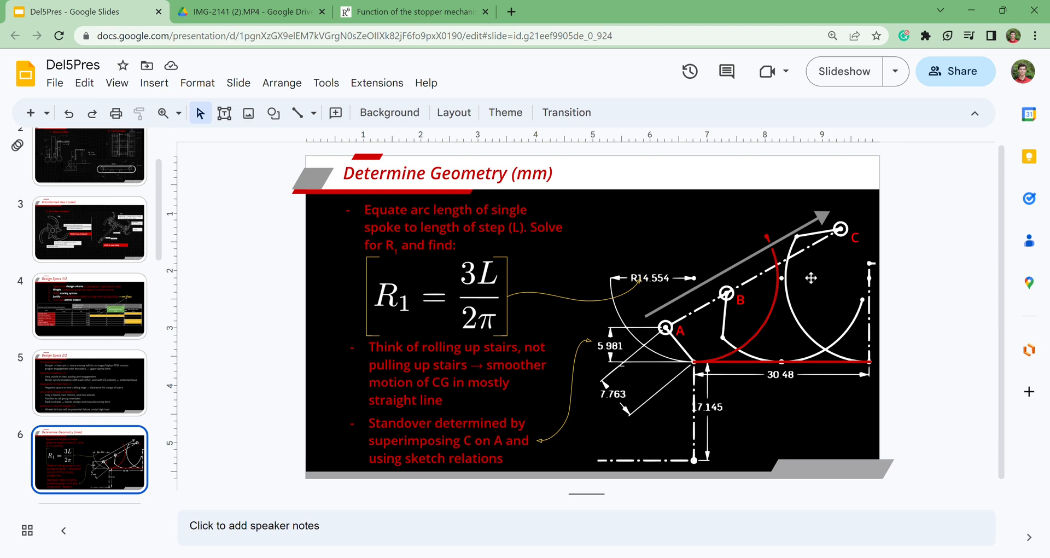
pyautogui.moveTo(709, 338)
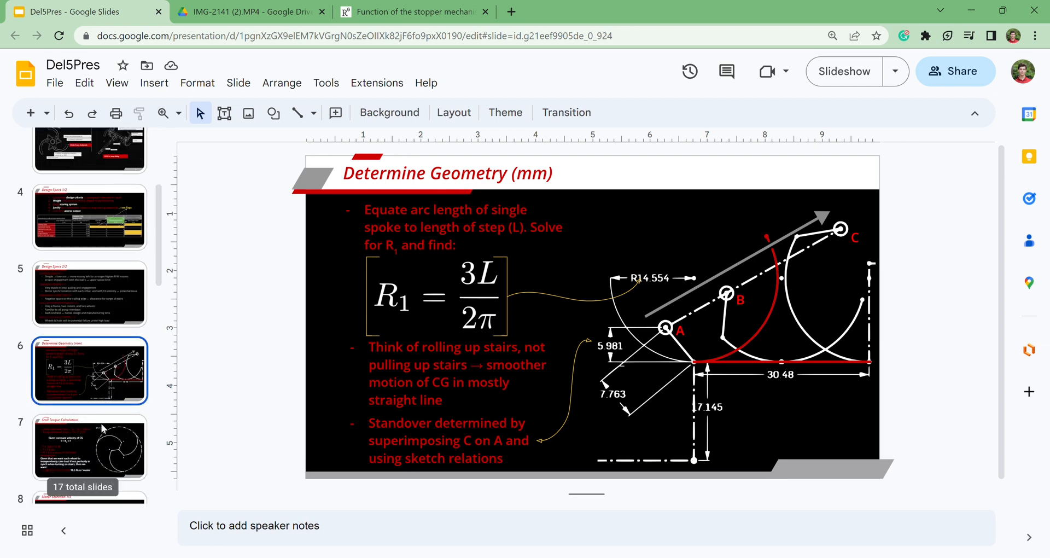
# Scroll the filmstrip so slide 7, the torque calculation, comes into view.
pyautogui.scroll(-3)
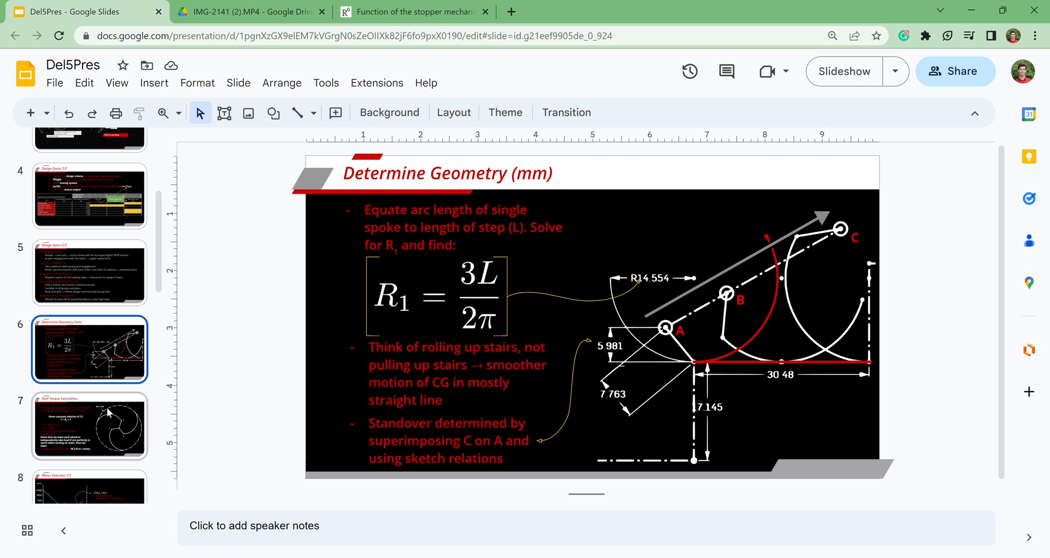
# Show slide 7, Stall Torque Calculation needing 18.5 N·m per motor.
pyautogui.click(87, 435)
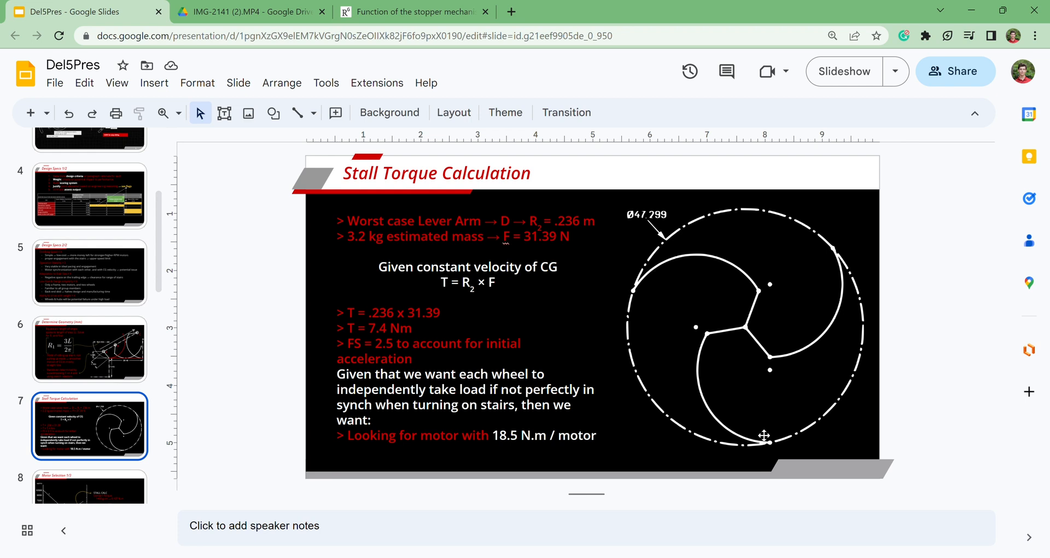
pyautogui.moveTo(843, 428)
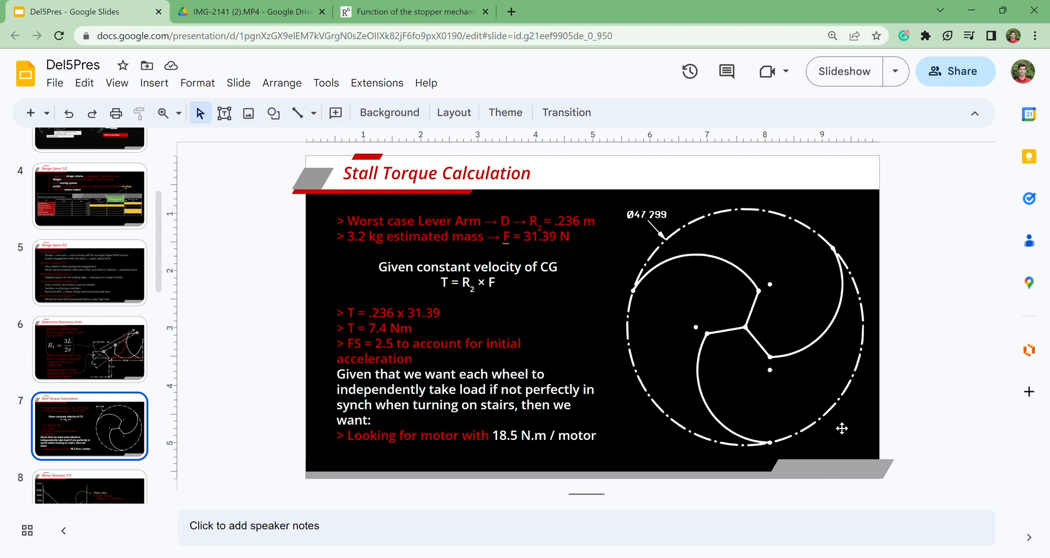
pyautogui.moveTo(573, 419)
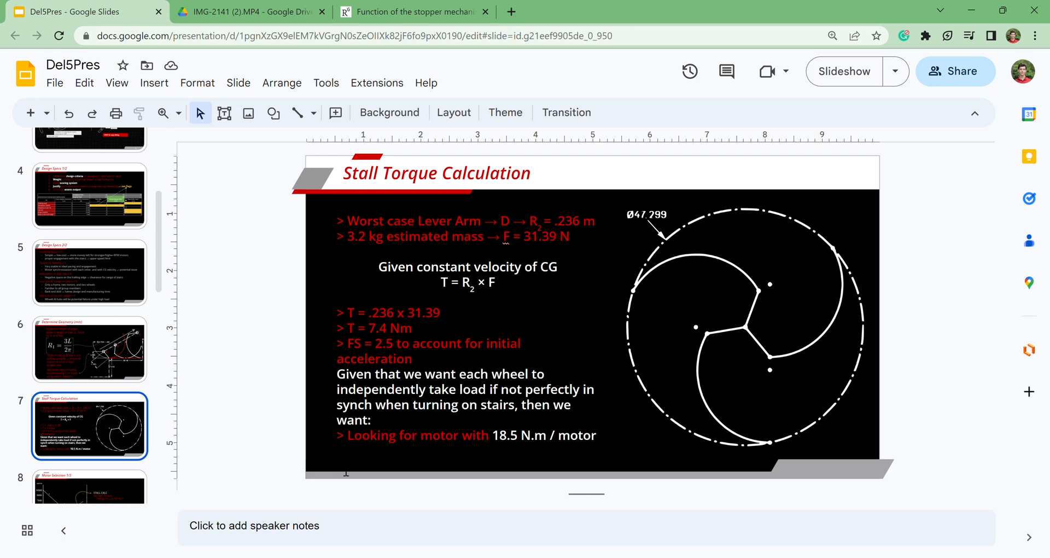
pyautogui.moveTo(134, 422)
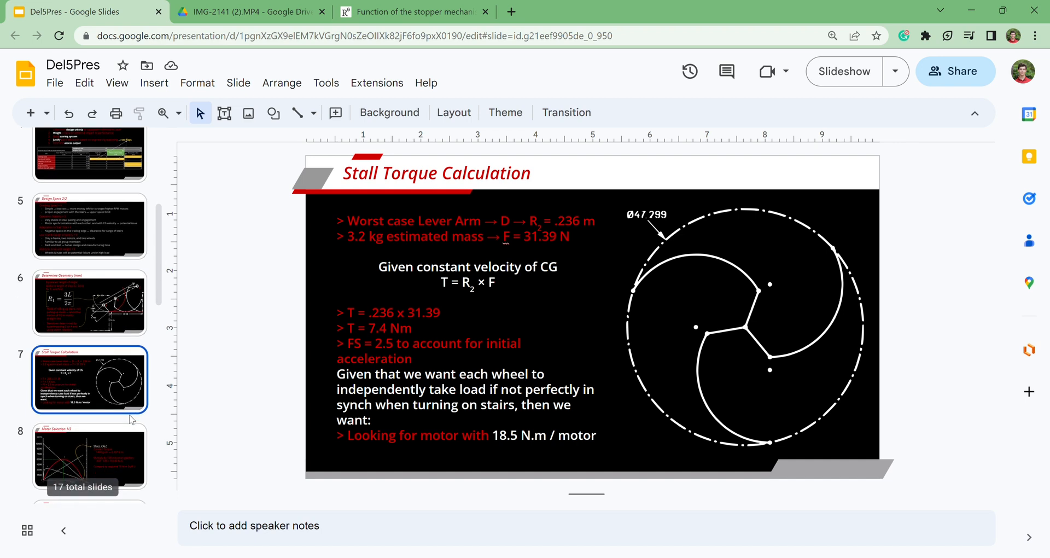
# Show slide 8, Motor Selection 1/3 with 19.043 N·m geared stall torque.
pyautogui.click(87, 464)
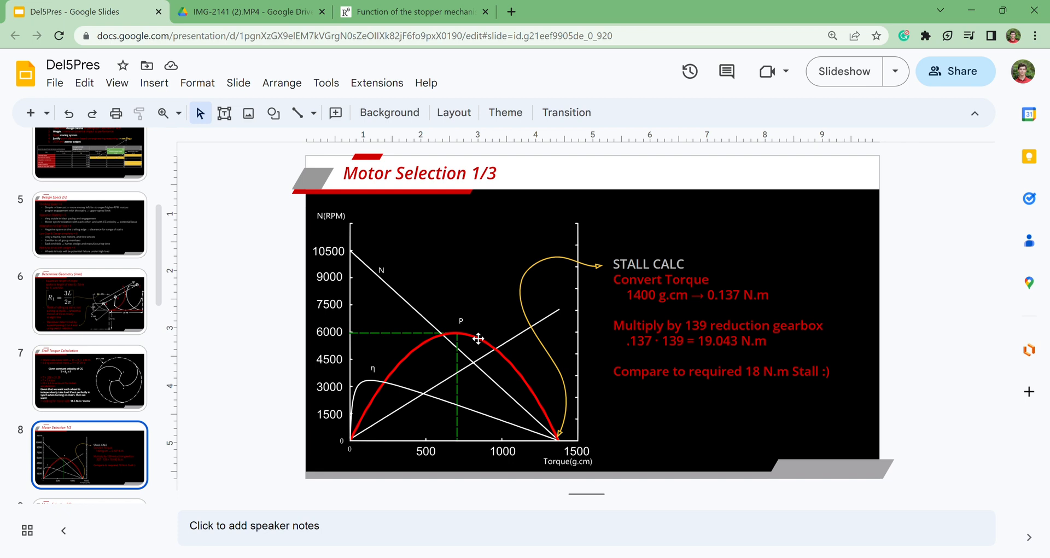
pyautogui.moveTo(573, 451)
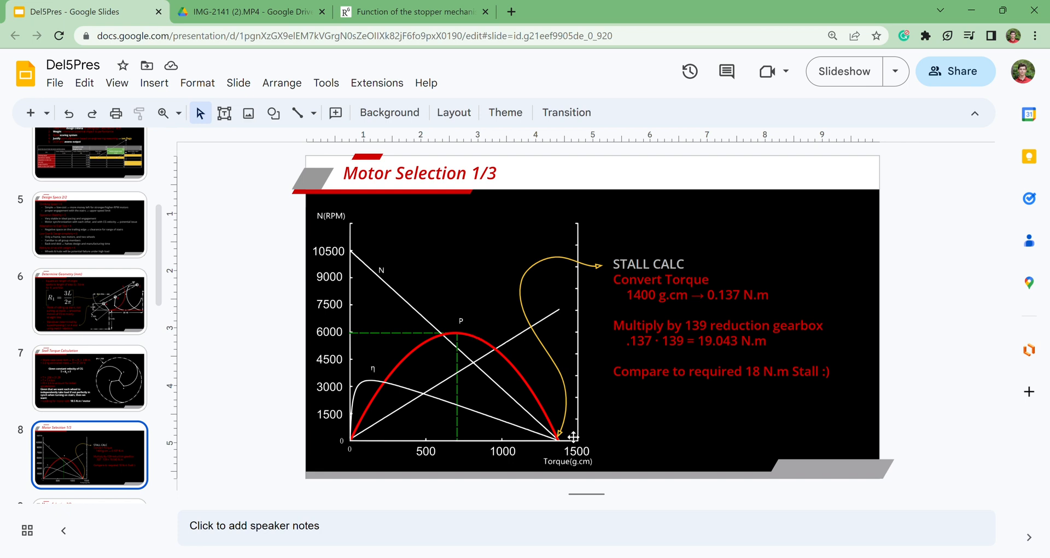
pyautogui.moveTo(369, 265)
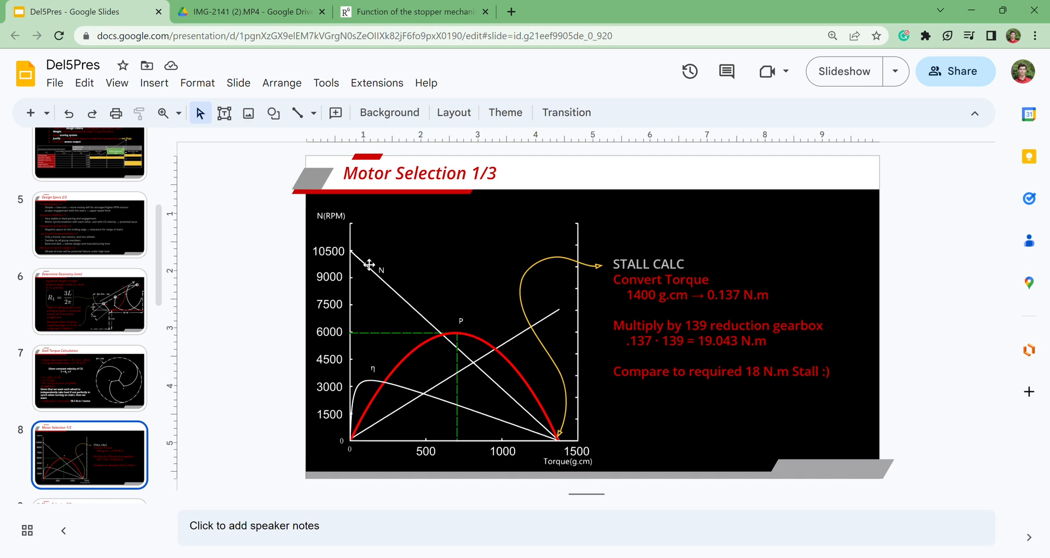
pyautogui.moveTo(375, 263)
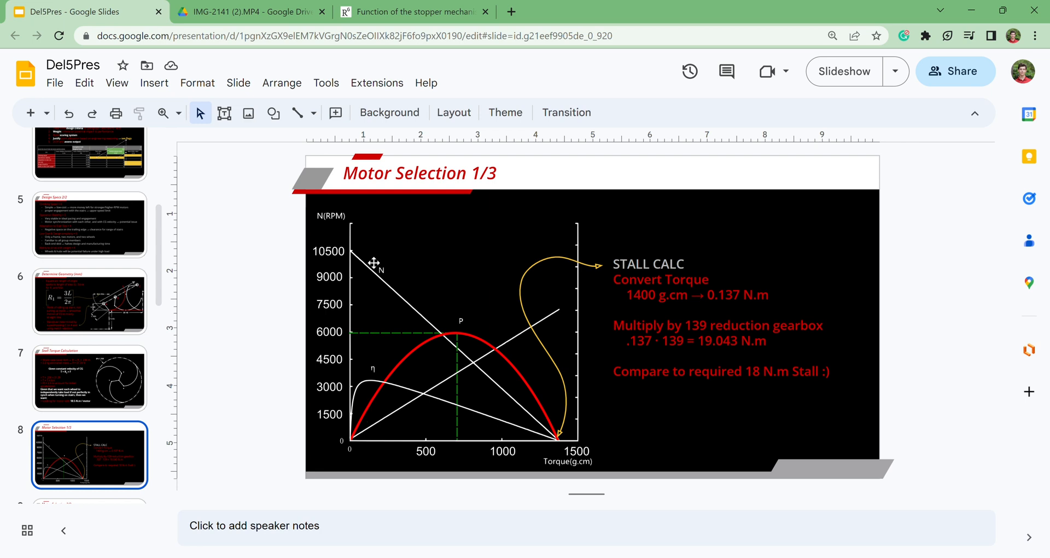
pyautogui.moveTo(354, 454)
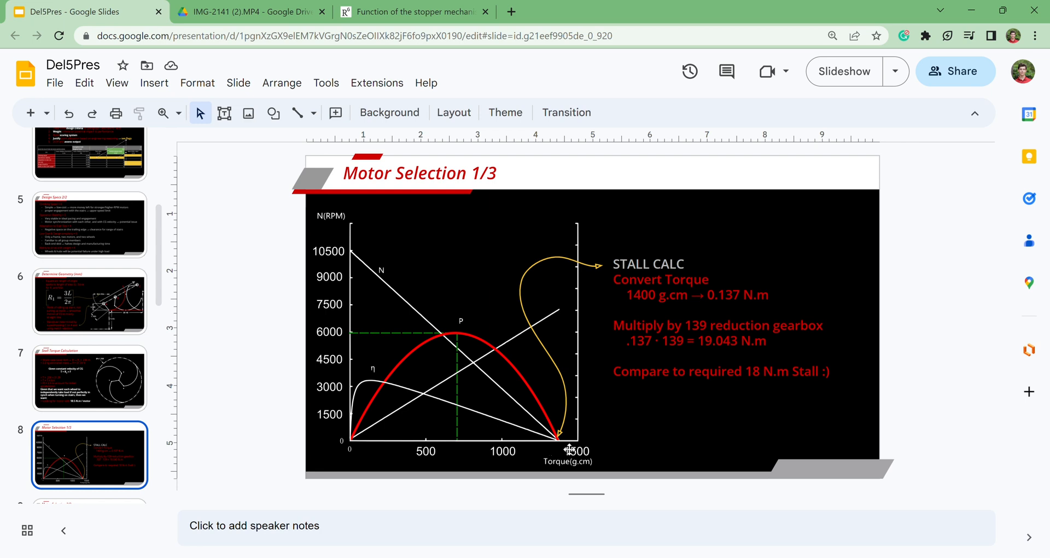
pyautogui.moveTo(551, 468)
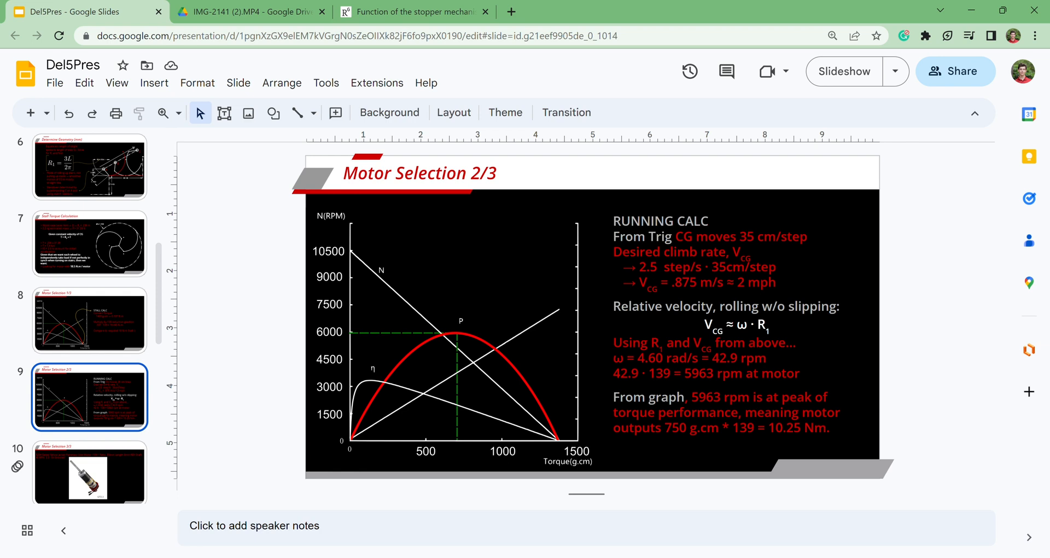
pyautogui.moveTo(621, 263)
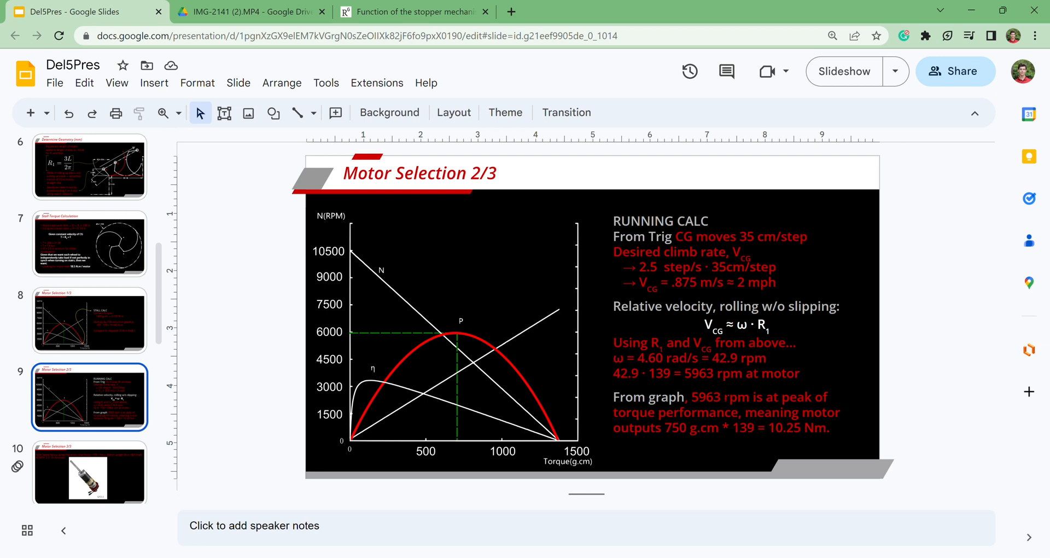
pyautogui.moveTo(599, 444)
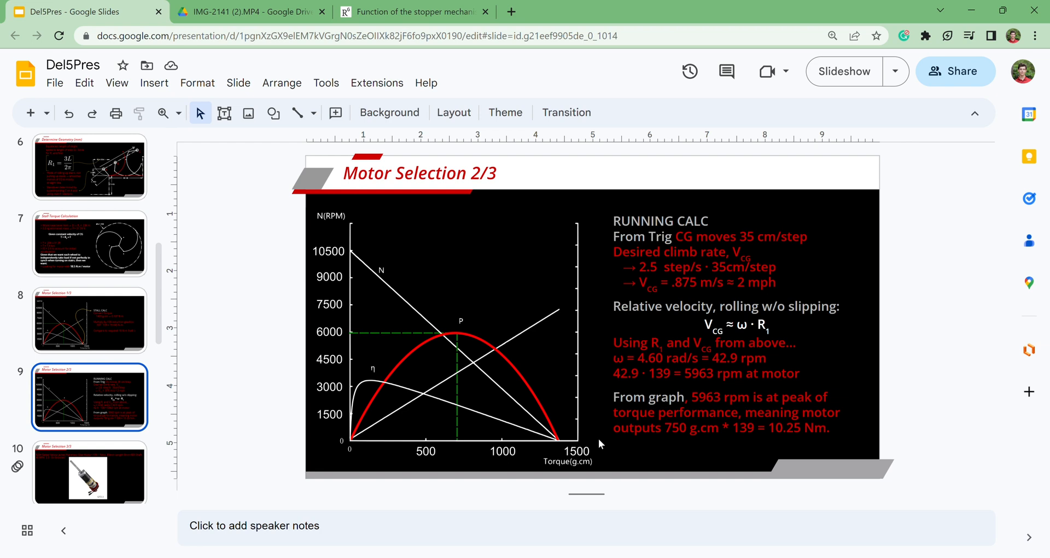
pyautogui.moveTo(349, 341)
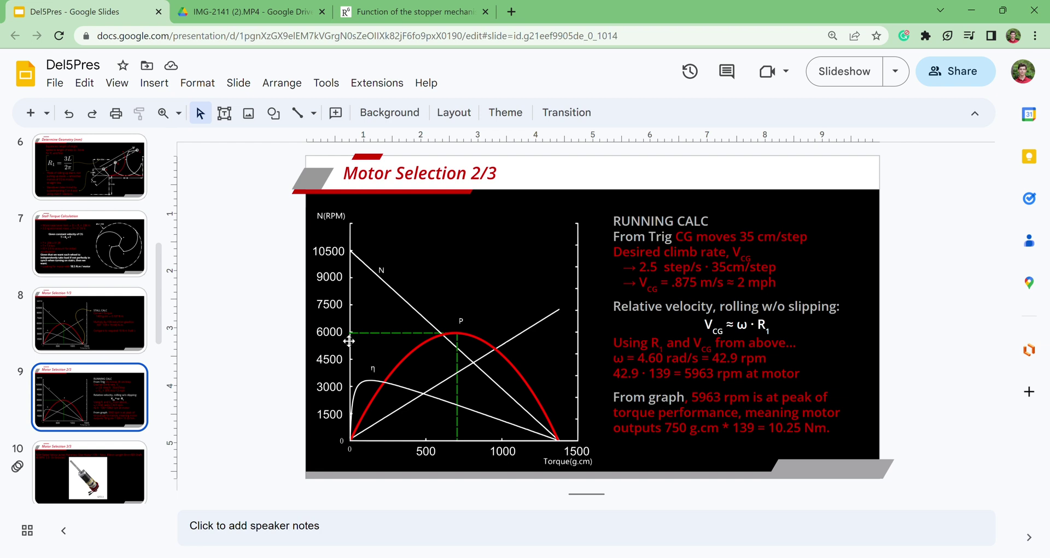
pyautogui.moveTo(533, 391)
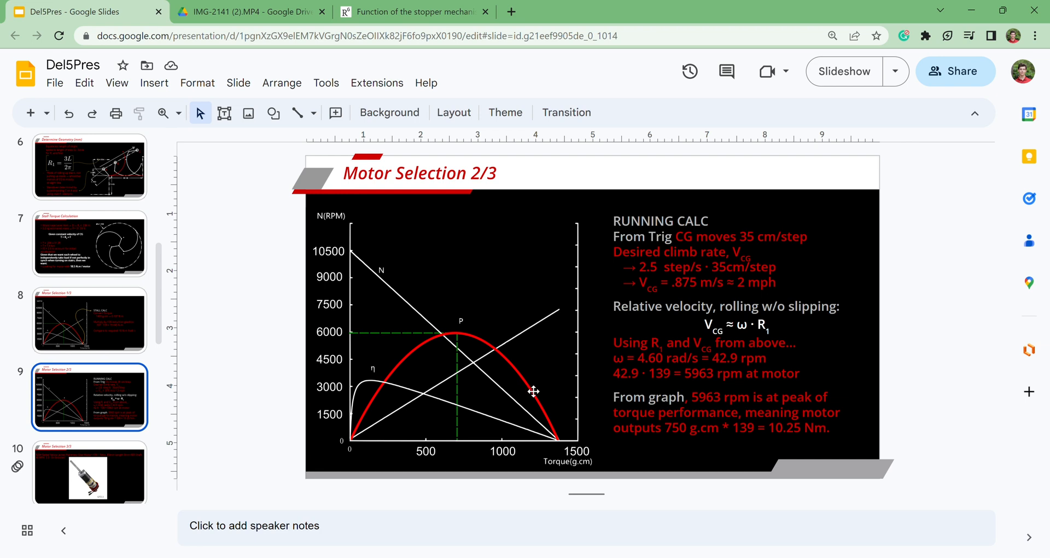
pyautogui.moveTo(533, 431)
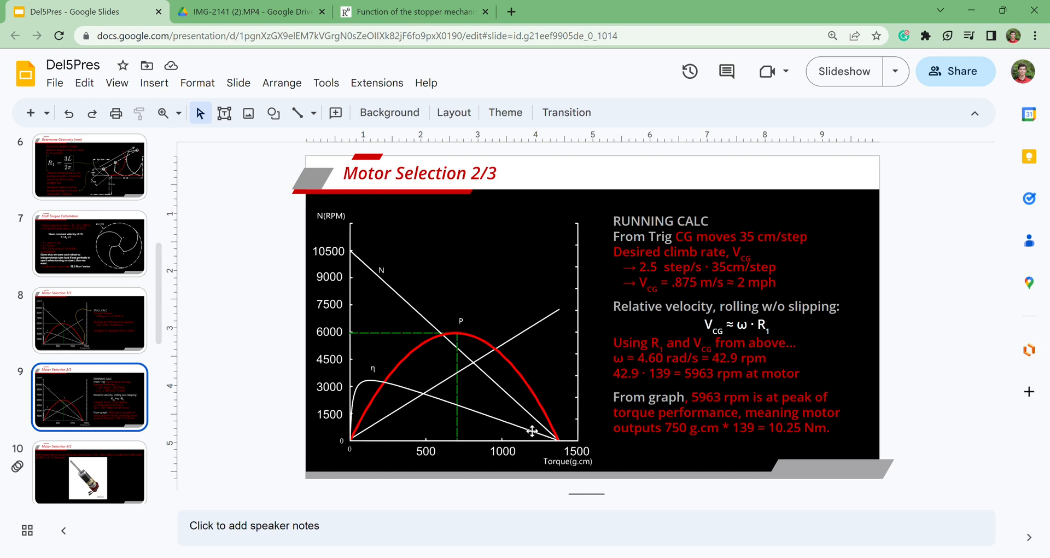
pyautogui.moveTo(531, 408)
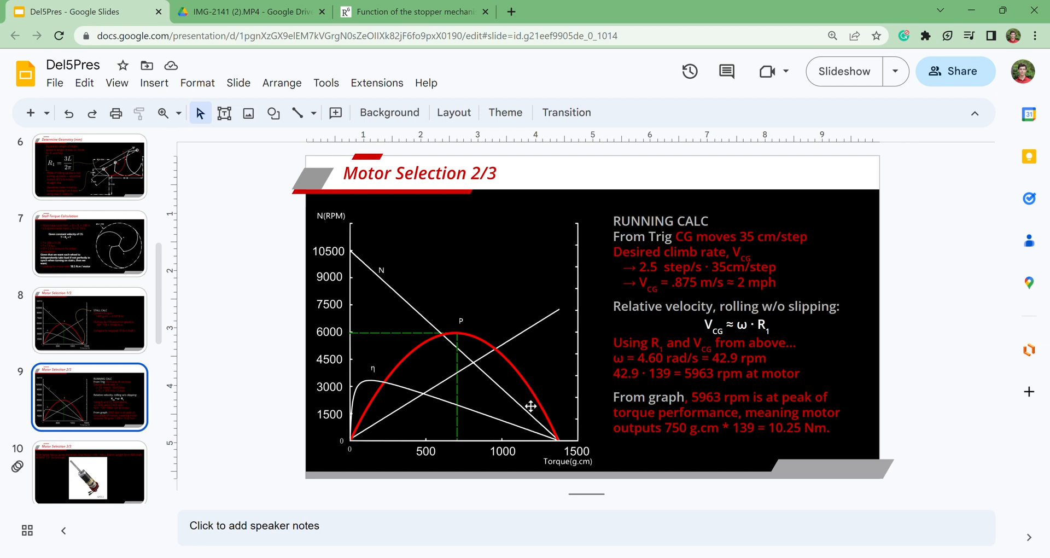
pyautogui.moveTo(350, 410)
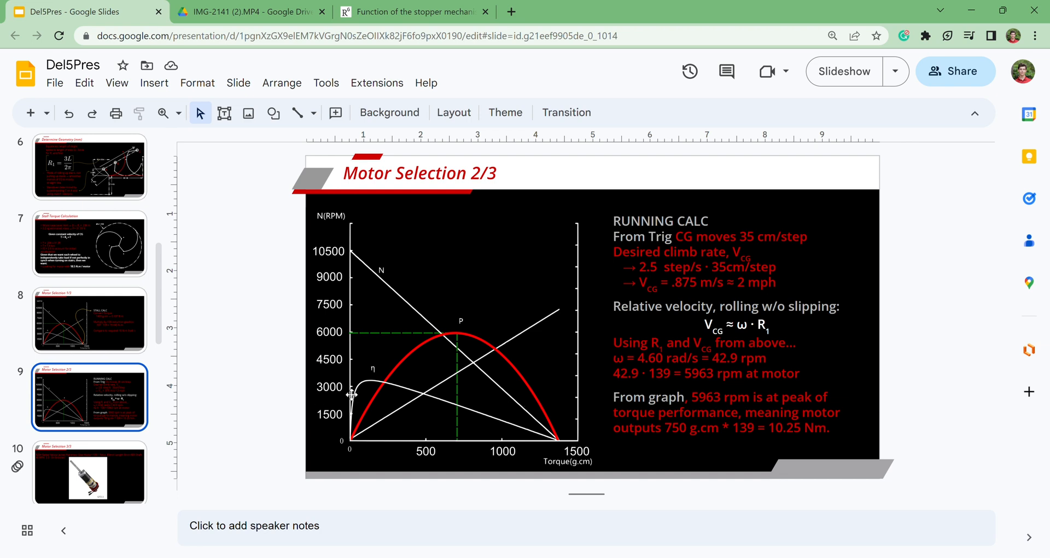
# Scroll the filmstrip down past the Motor Selection 2/3 slide.
pyautogui.scroll(-3)
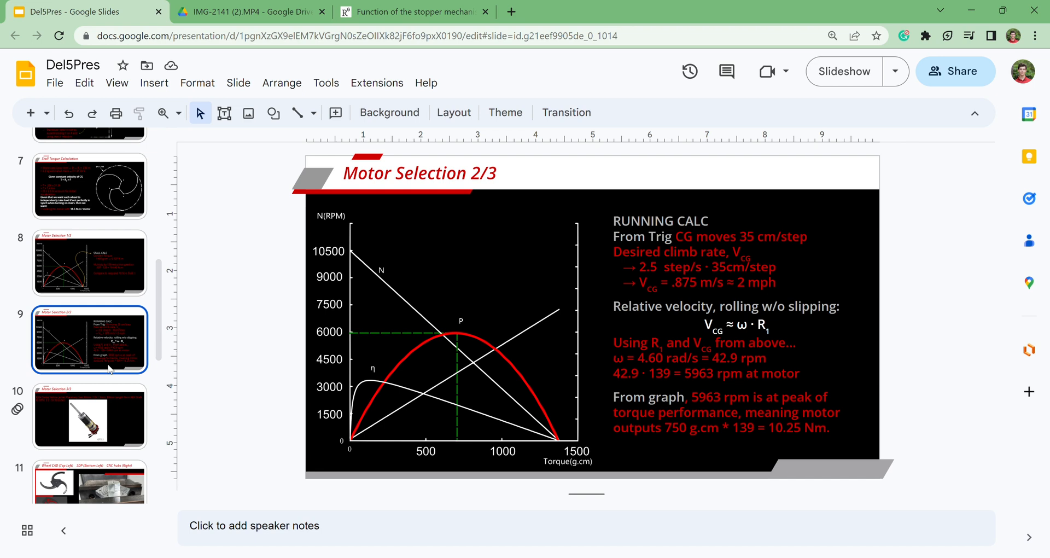
# Show slide 10, Motor Selection 3/3 with the Yellow Jacket 139:1 gear motor, after a brief detour.
pyautogui.click(90, 418)
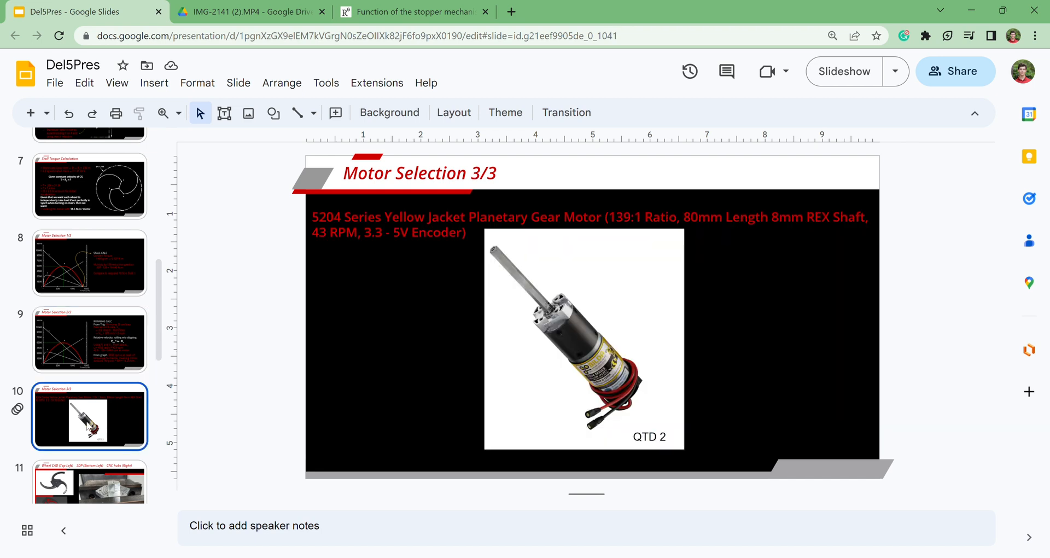
pyautogui.click(90, 461)
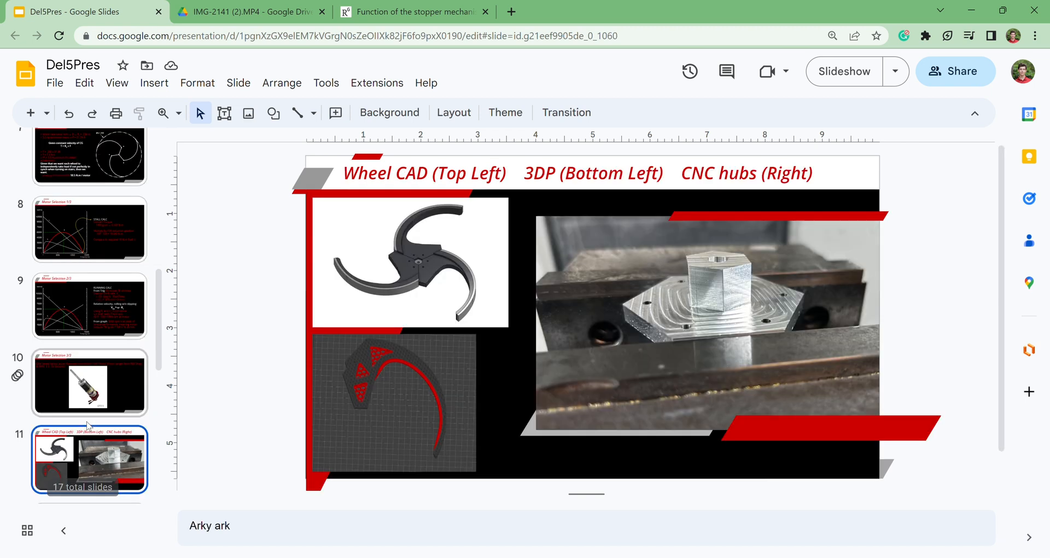
pyautogui.click(90, 382)
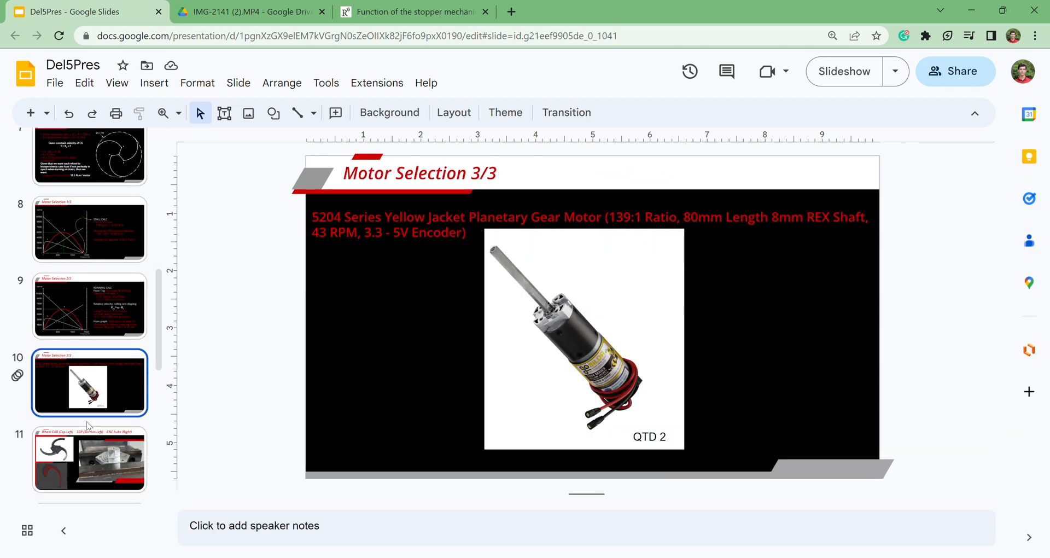
# Show slide 11 with the wheel CAD, 3D-printed spoke and CNC-machined hub.
pyautogui.click(90, 459)
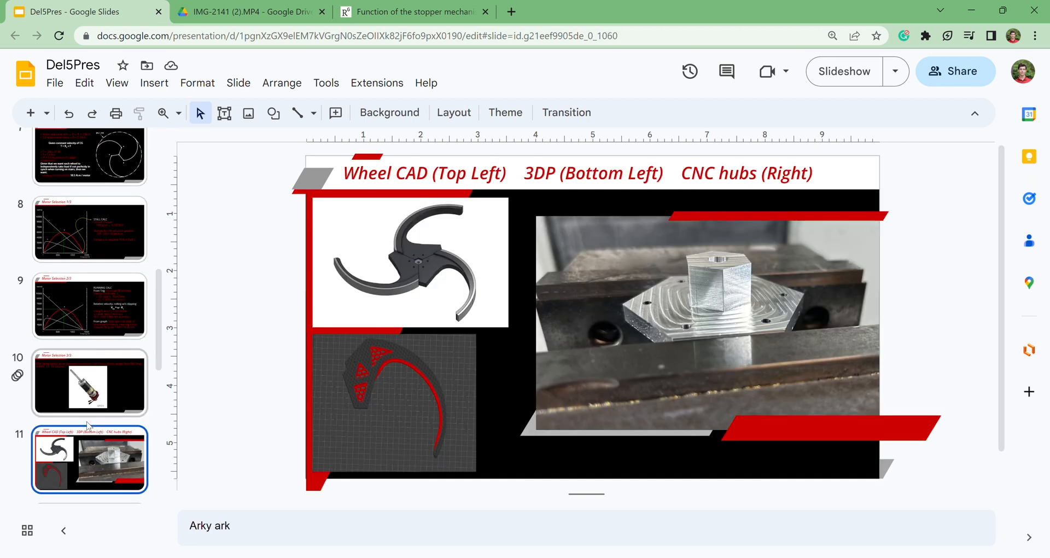
pyautogui.moveTo(617, 287)
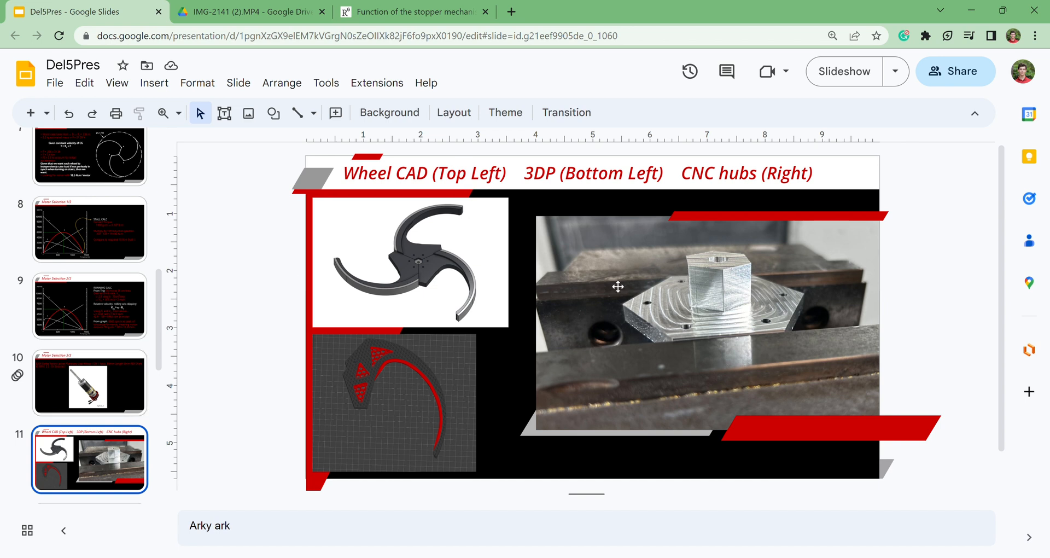
pyautogui.moveTo(689, 330)
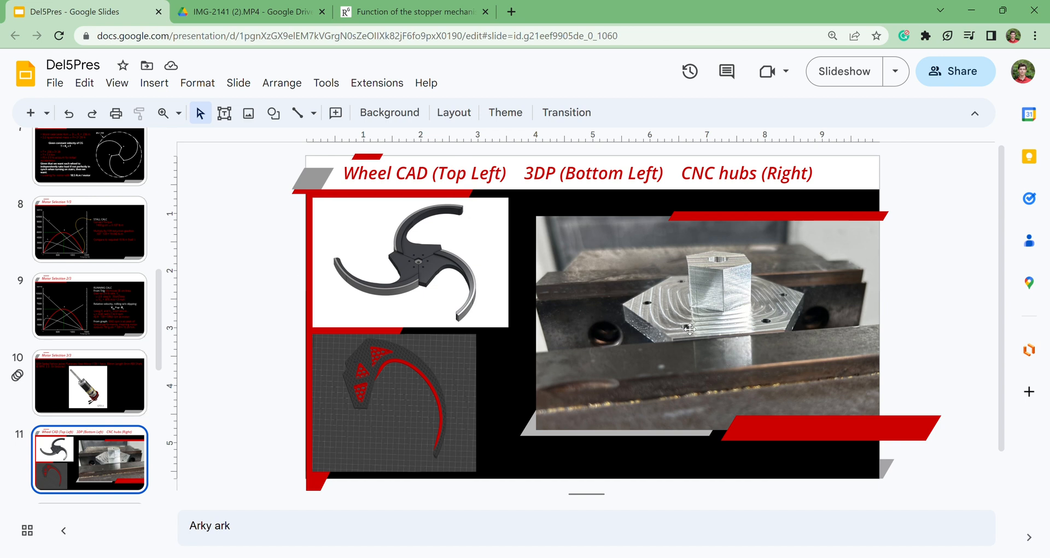
pyautogui.moveTo(759, 339)
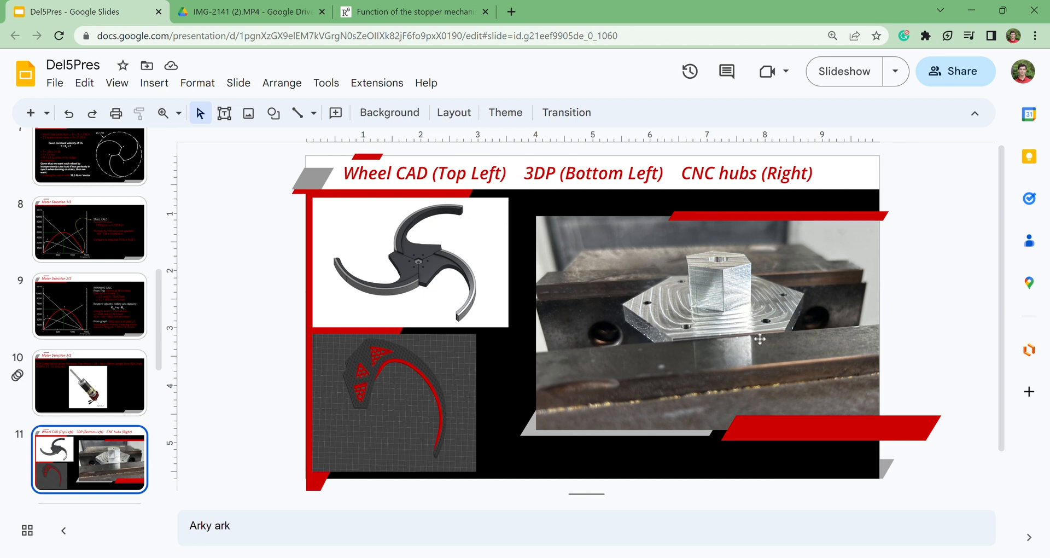
pyautogui.moveTo(770, 338)
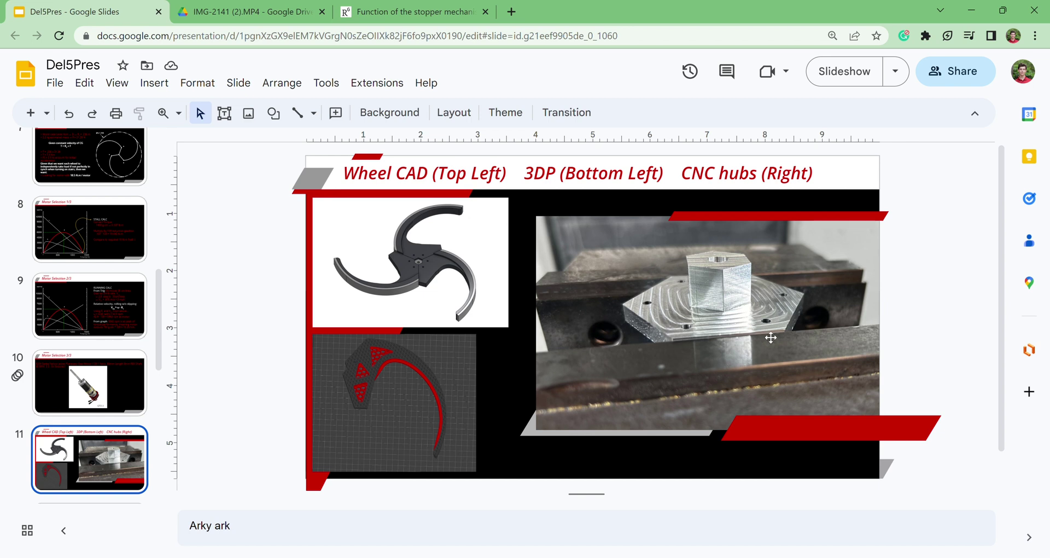
pyautogui.moveTo(501, 392)
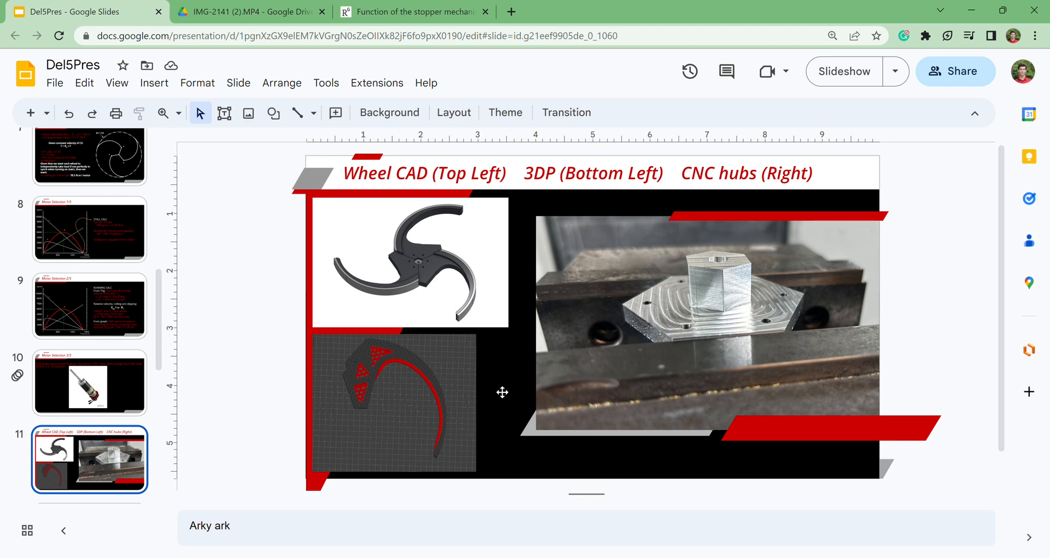
pyautogui.moveTo(469, 274)
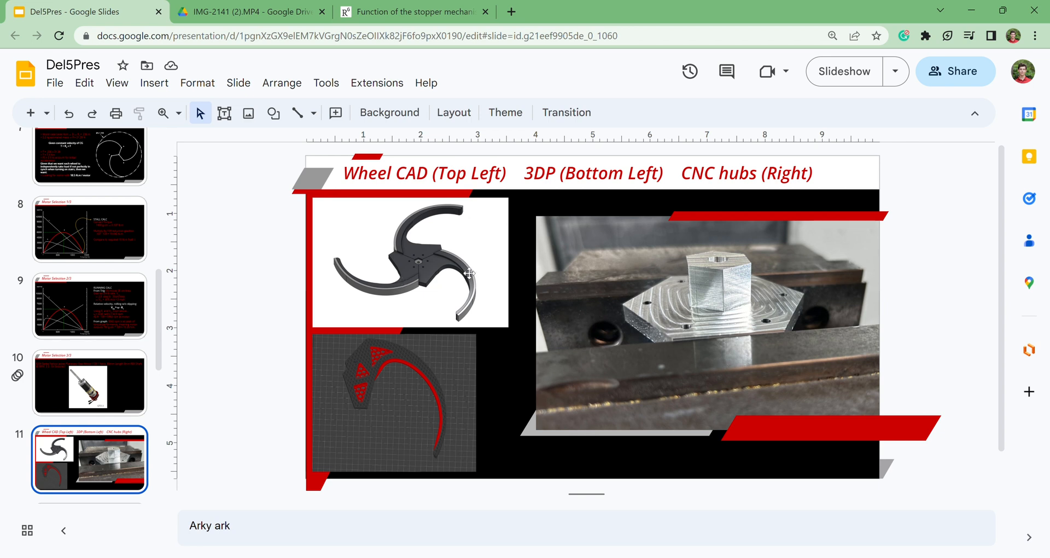
pyautogui.moveTo(420, 286)
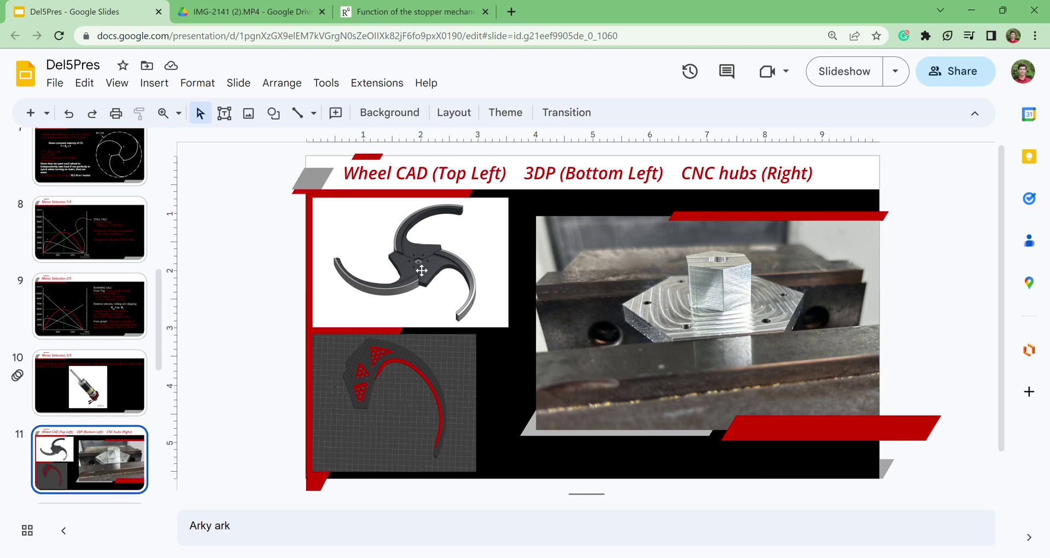
pyautogui.moveTo(450, 282)
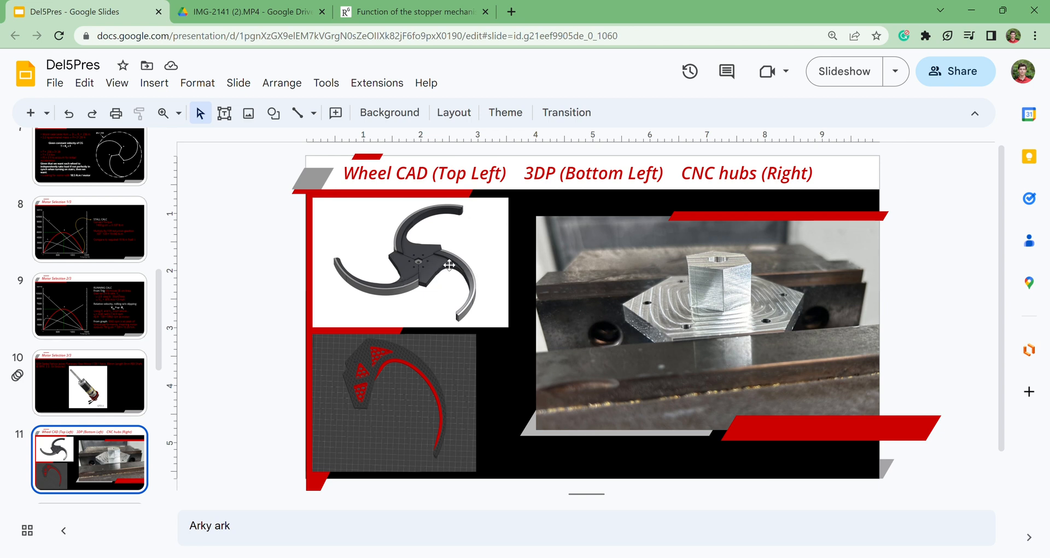
pyautogui.moveTo(427, 269)
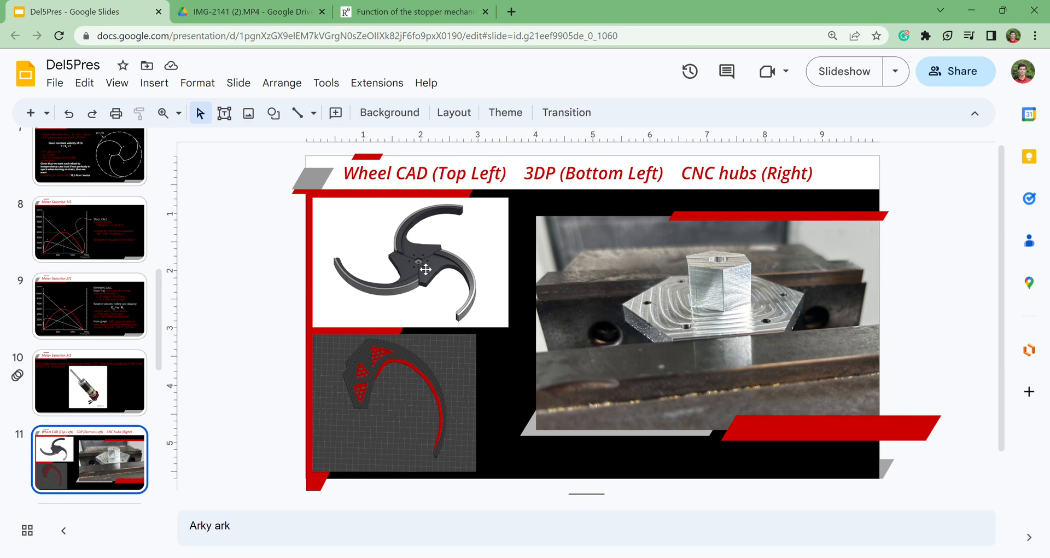
pyautogui.moveTo(456, 308)
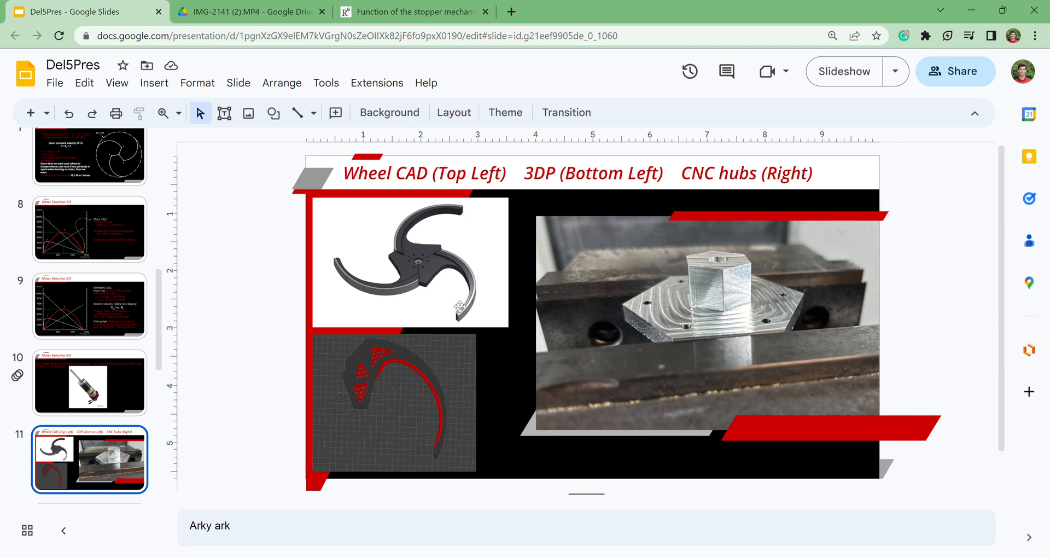
pyautogui.moveTo(151, 350)
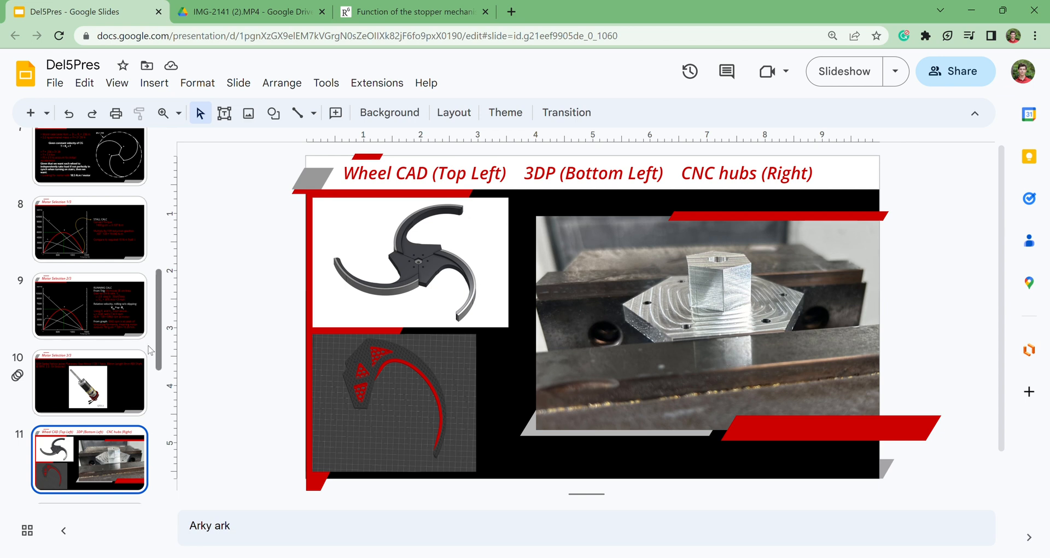
pyautogui.scroll(-3)
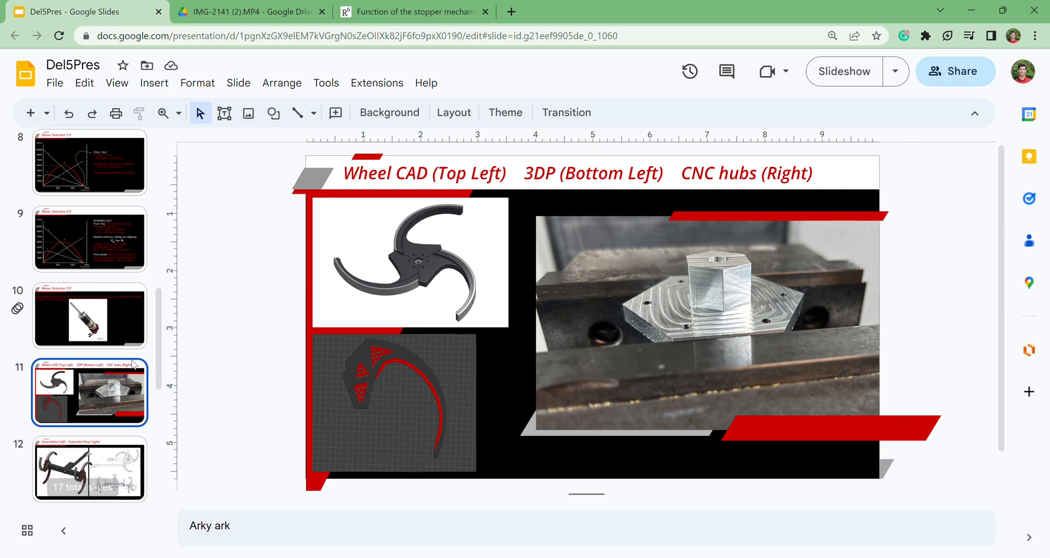
pyautogui.scroll(-3)
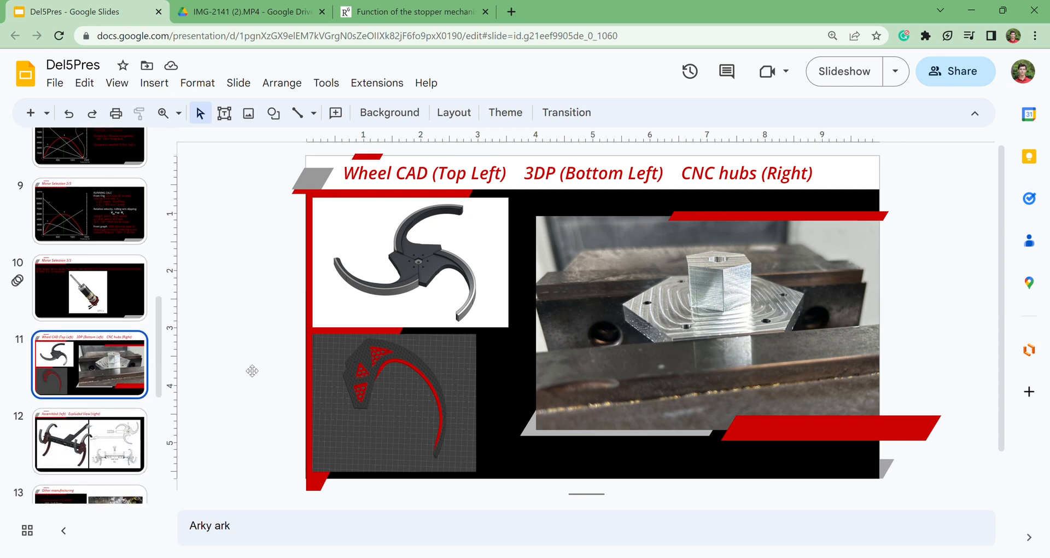
pyautogui.scroll(-3)
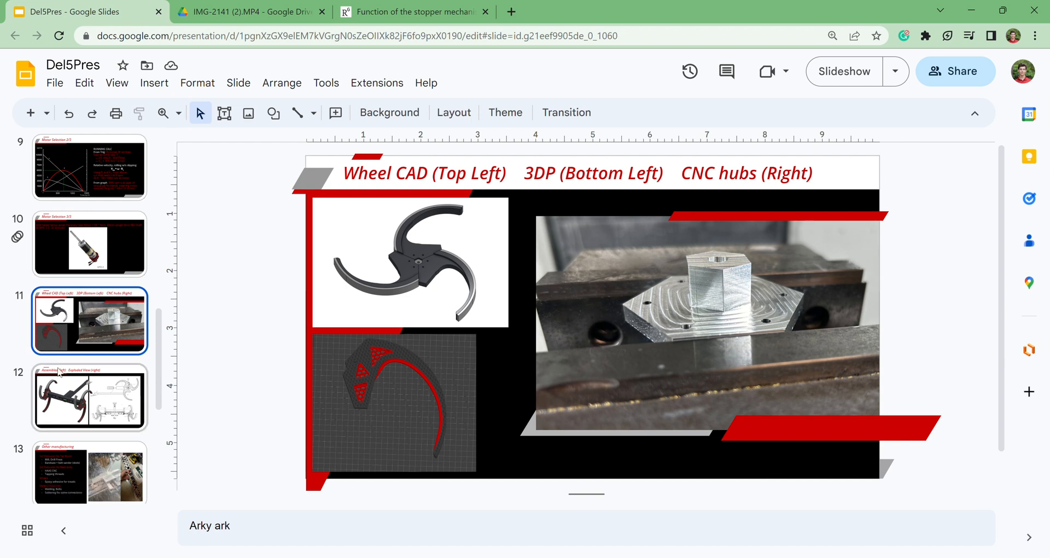
# Show the Assembled / Exploded View slide, then move on to slide 13, Other manufacturing.
pyautogui.click(89, 399)
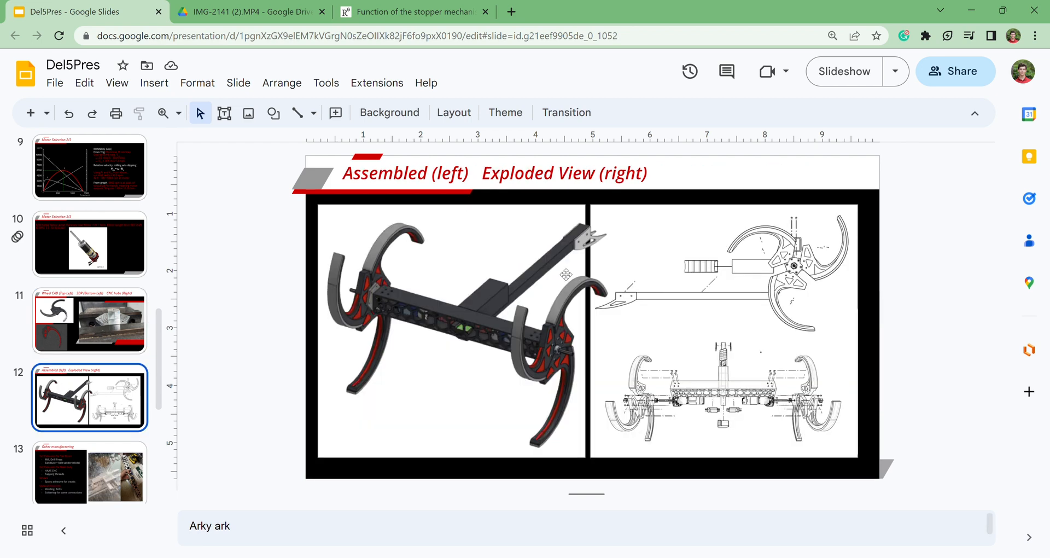
pyautogui.moveTo(144, 393)
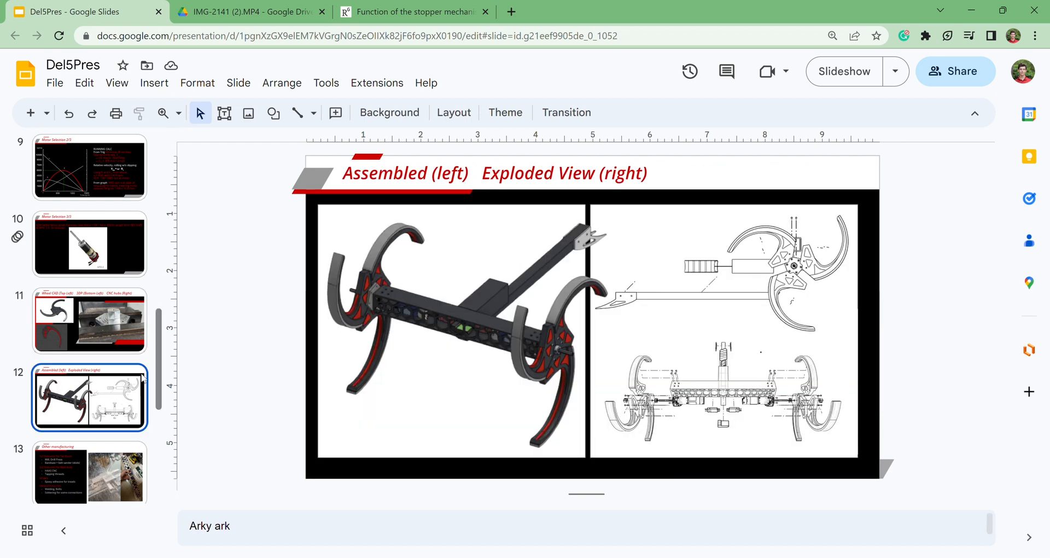
pyautogui.scroll(-3)
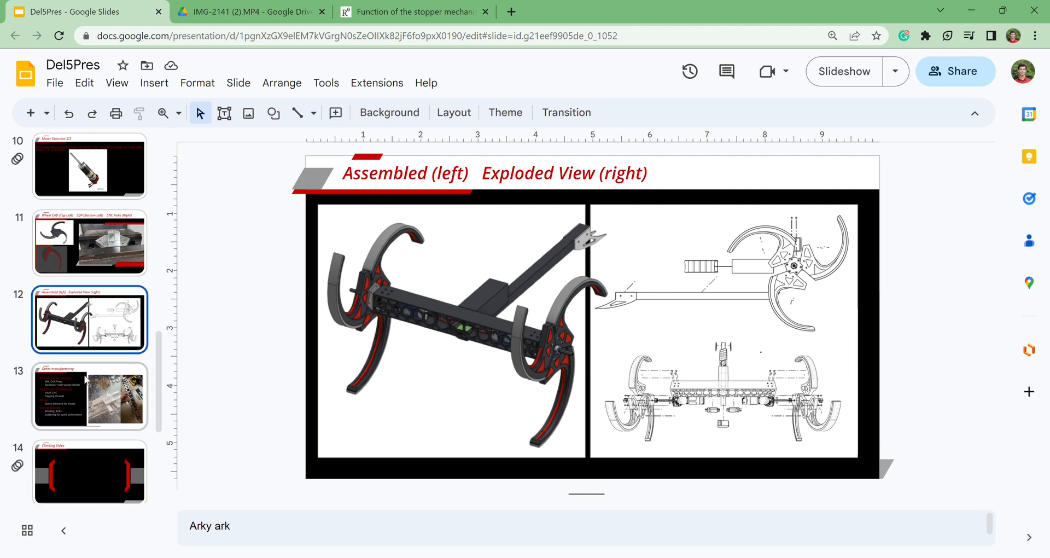
pyautogui.click(90, 396)
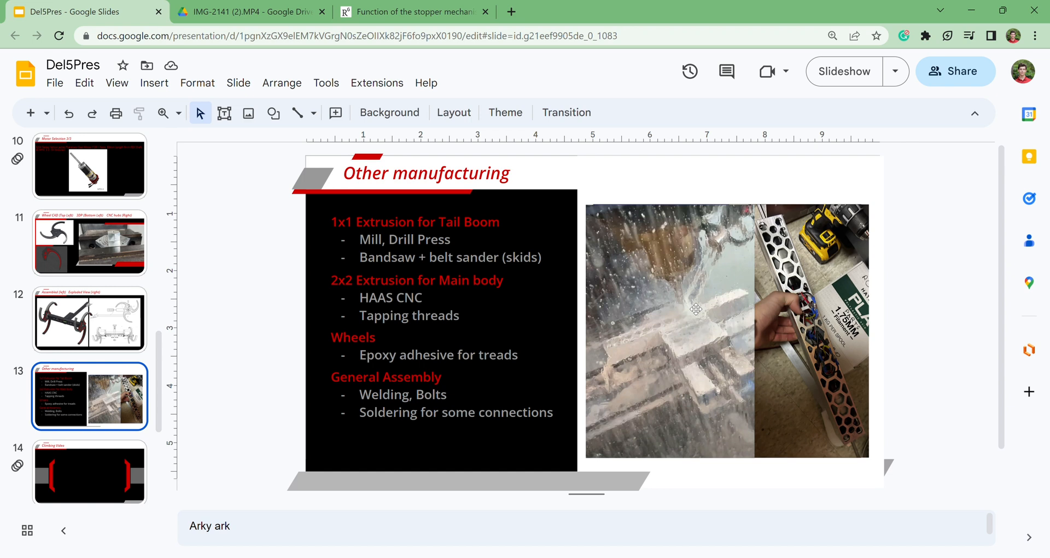
pyautogui.moveTo(809, 273)
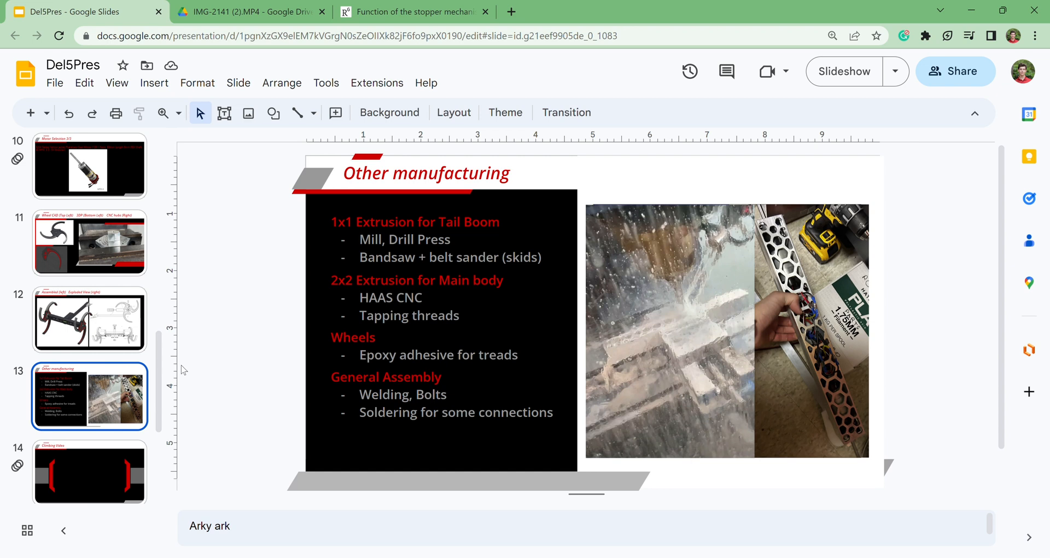
# Flip between the Assembled / Exploded View and Other manufacturing slides to review them.
pyautogui.click(90, 321)
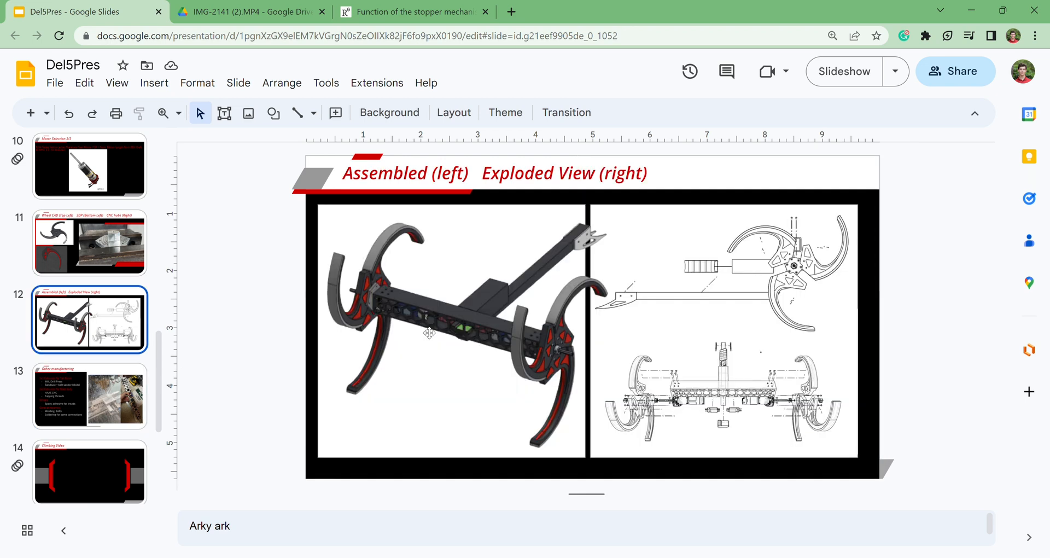
pyautogui.moveTo(115, 396)
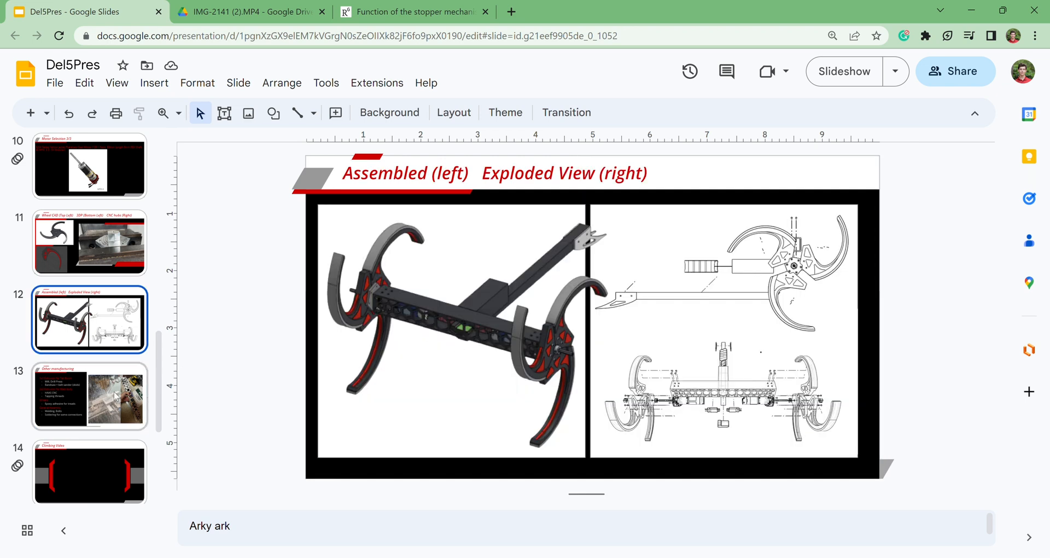
pyautogui.moveTo(493, 335)
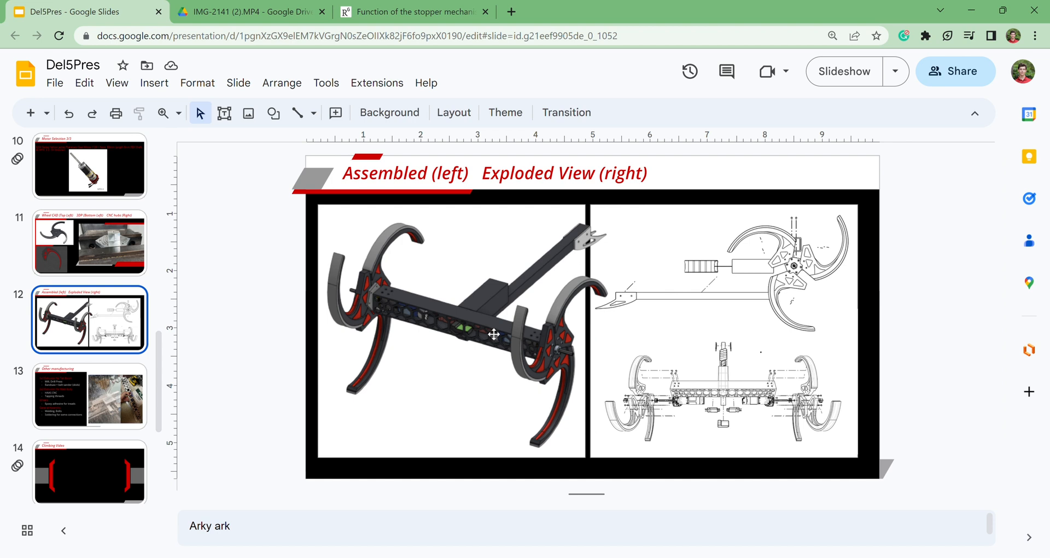
pyautogui.moveTo(81, 390)
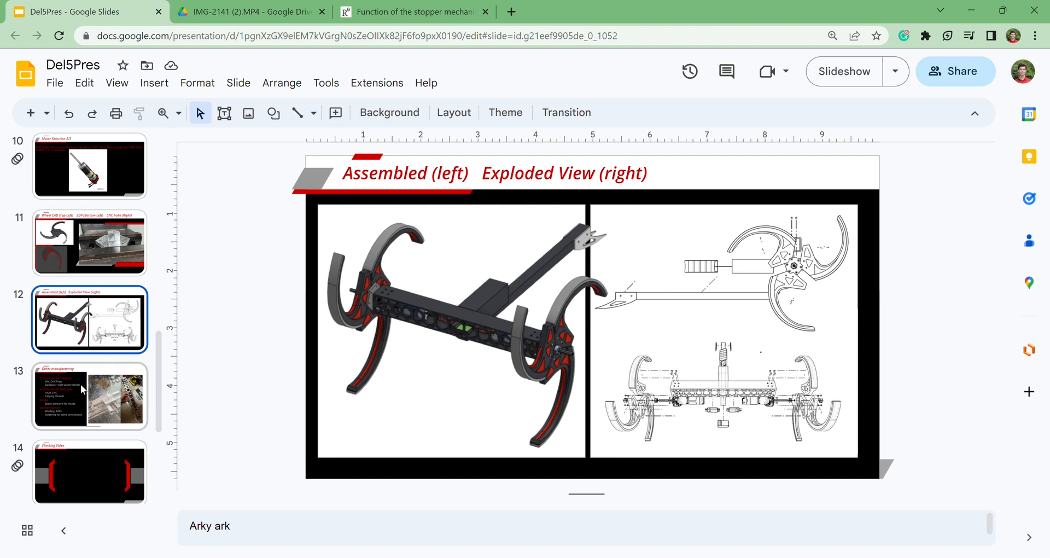
pyautogui.click(88, 397)
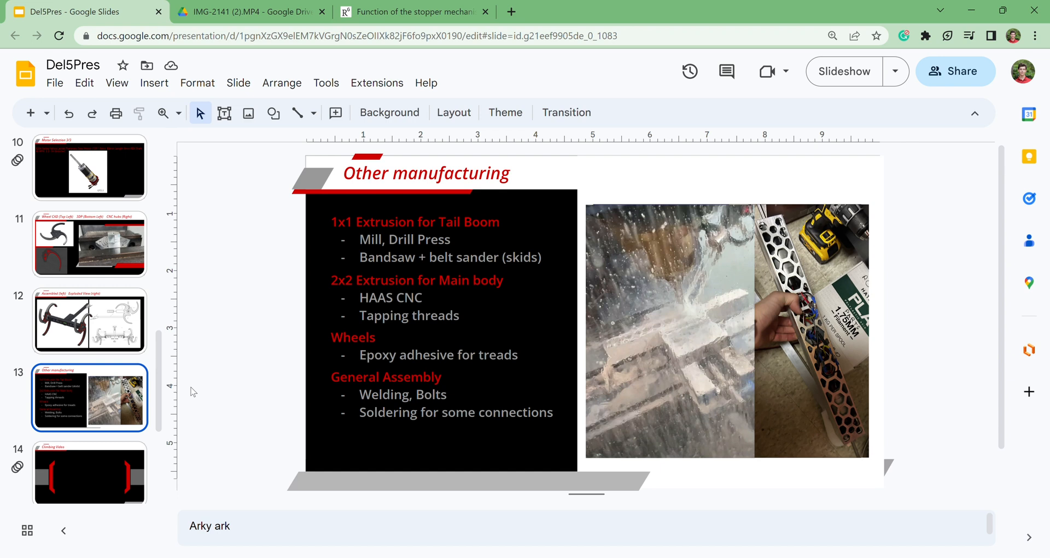
pyautogui.moveTo(221, 379)
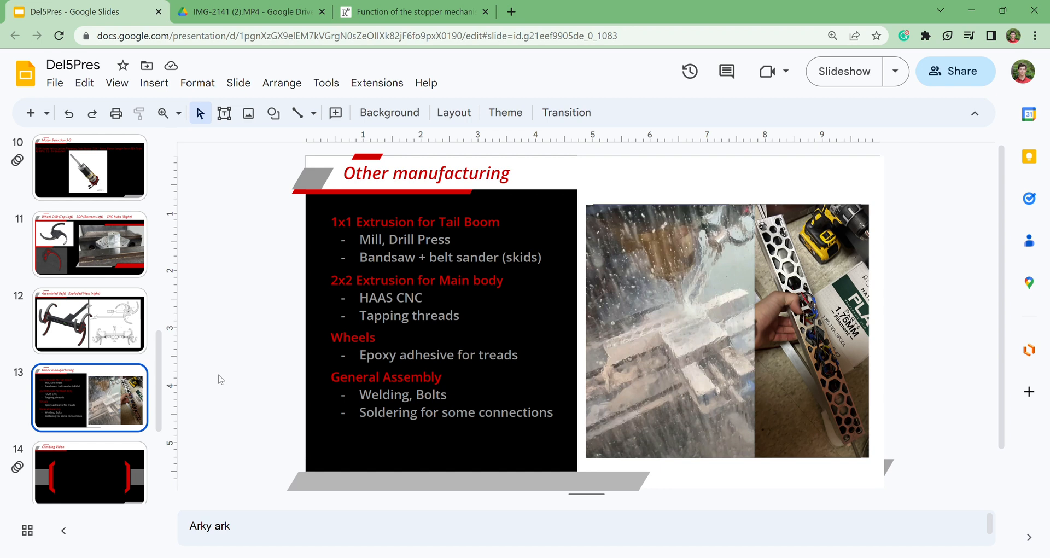
pyautogui.click(90, 321)
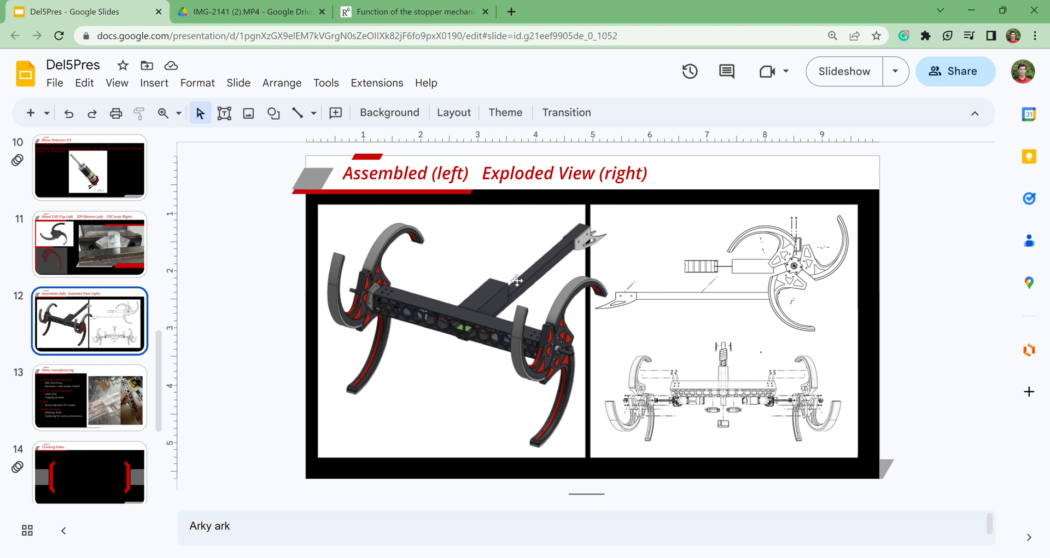
pyautogui.click(90, 398)
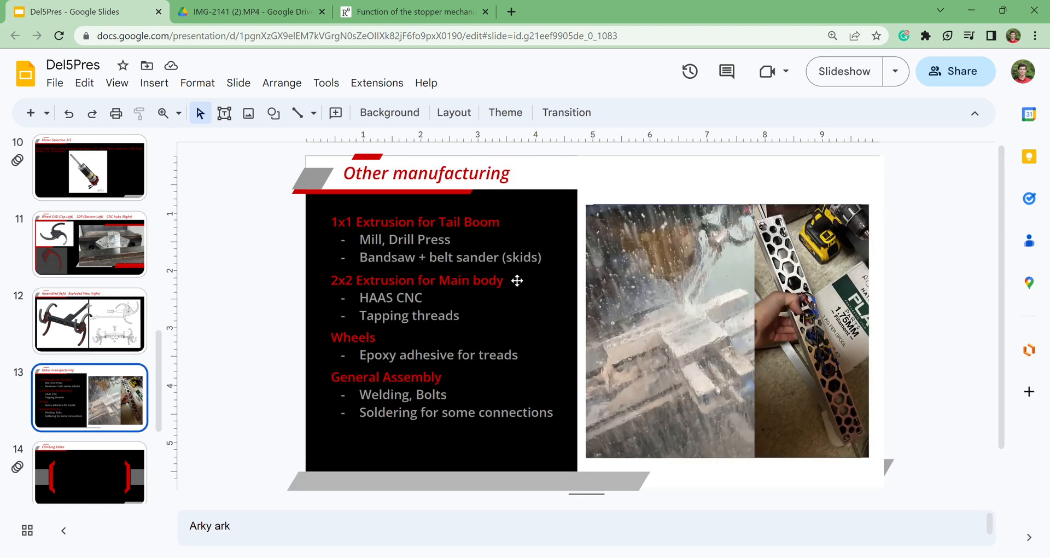
# Bring up the Climbing Video slide and launch its video in a Google Drive tab.
pyautogui.click(90, 472)
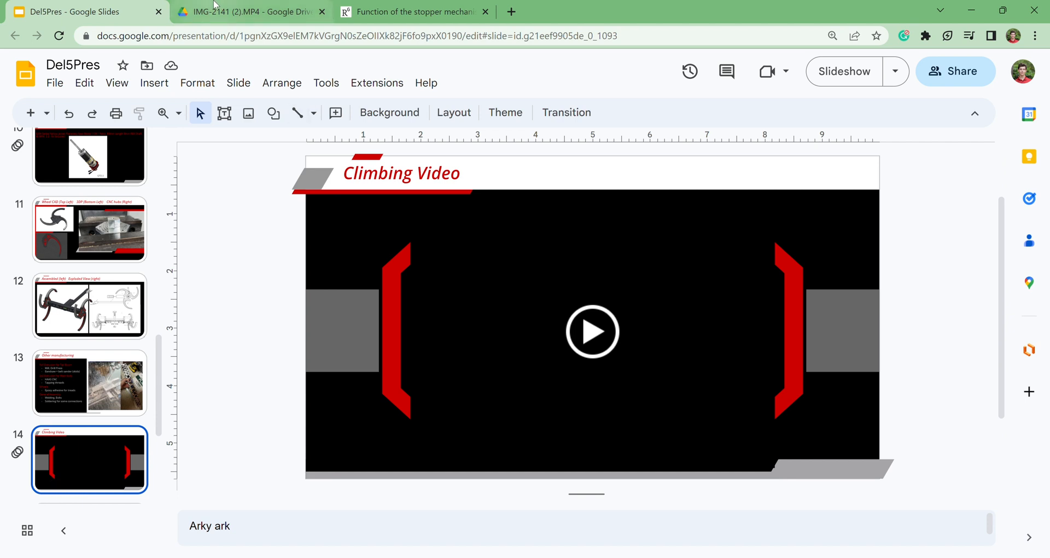
pyautogui.click(247, 10)
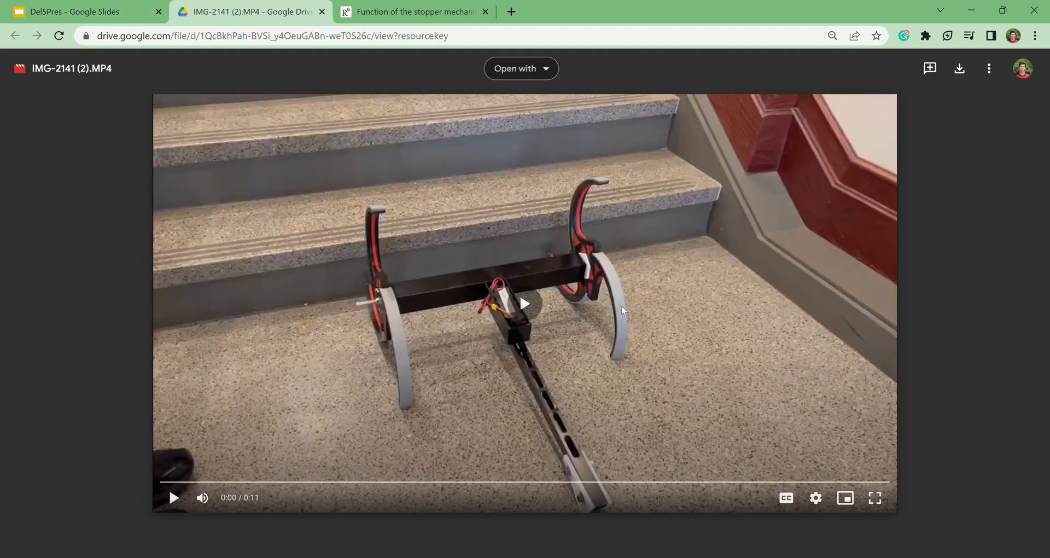
# Start the stair-climbing robot test video in the Drive viewer.
pyautogui.click(174, 498)
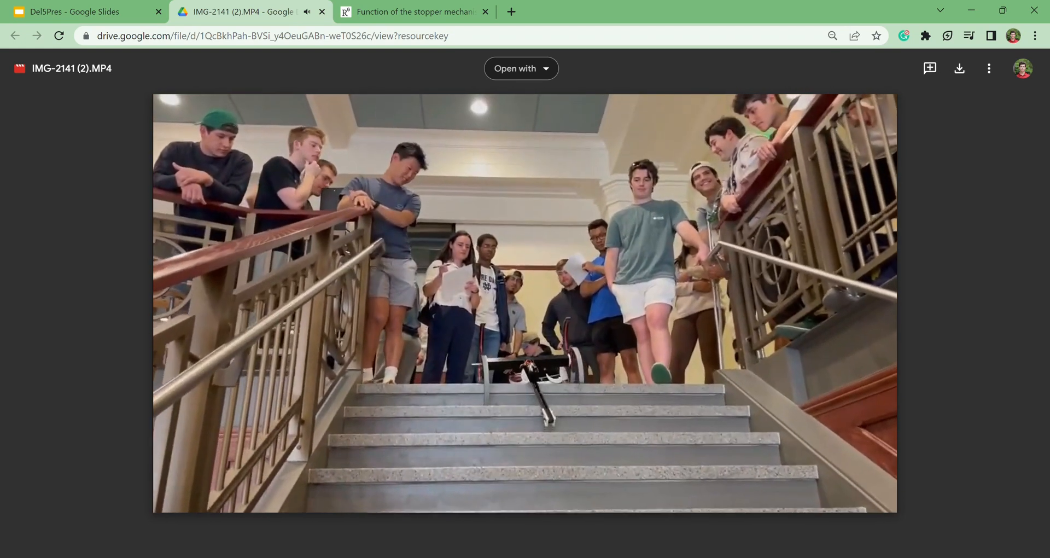
# Back in the deck, show slide 15, Reflection on Design Crit and Goals.
pyautogui.click(77, 11)
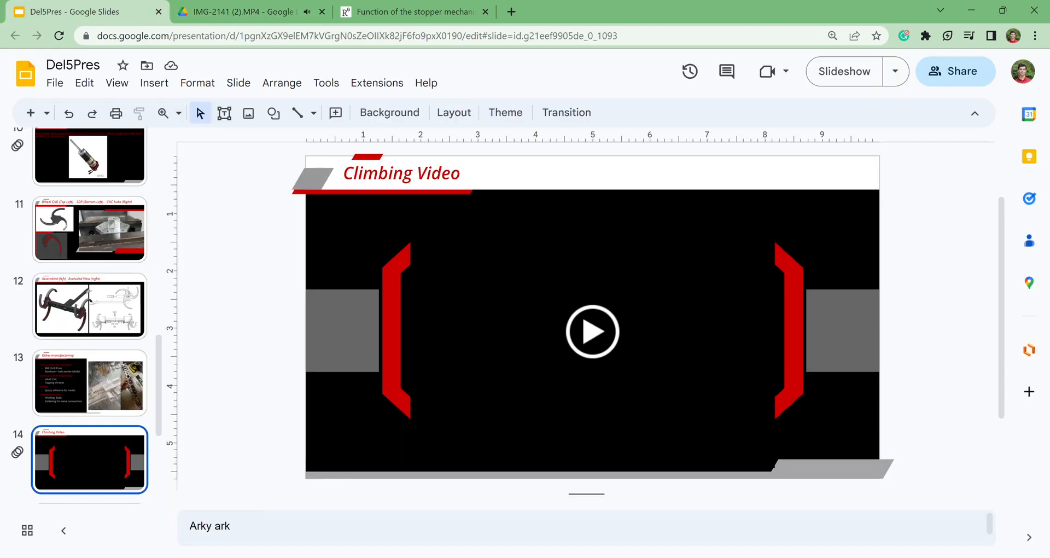
pyautogui.scroll(-3)
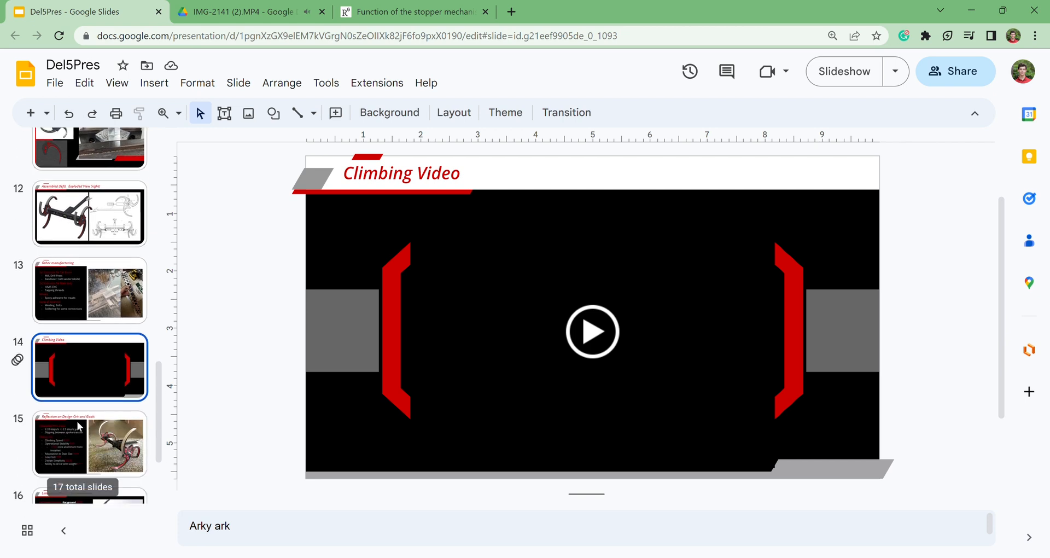
pyautogui.scroll(-3)
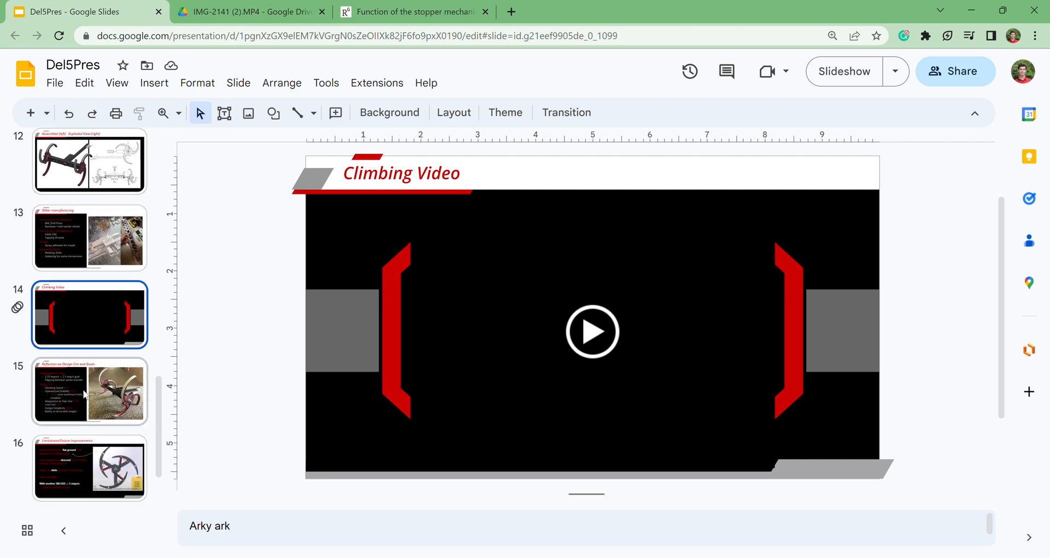
pyautogui.click(90, 392)
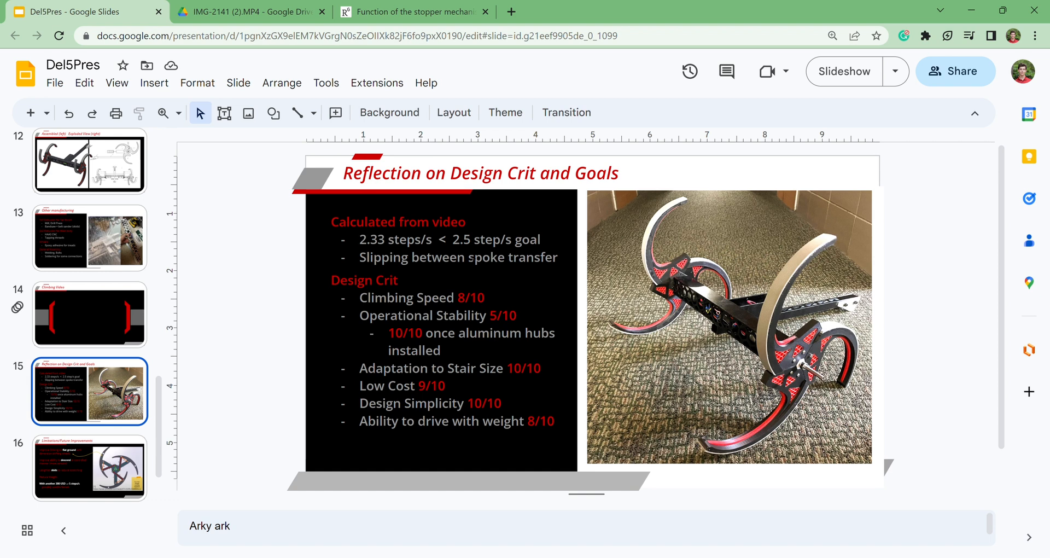
pyautogui.scroll(-3)
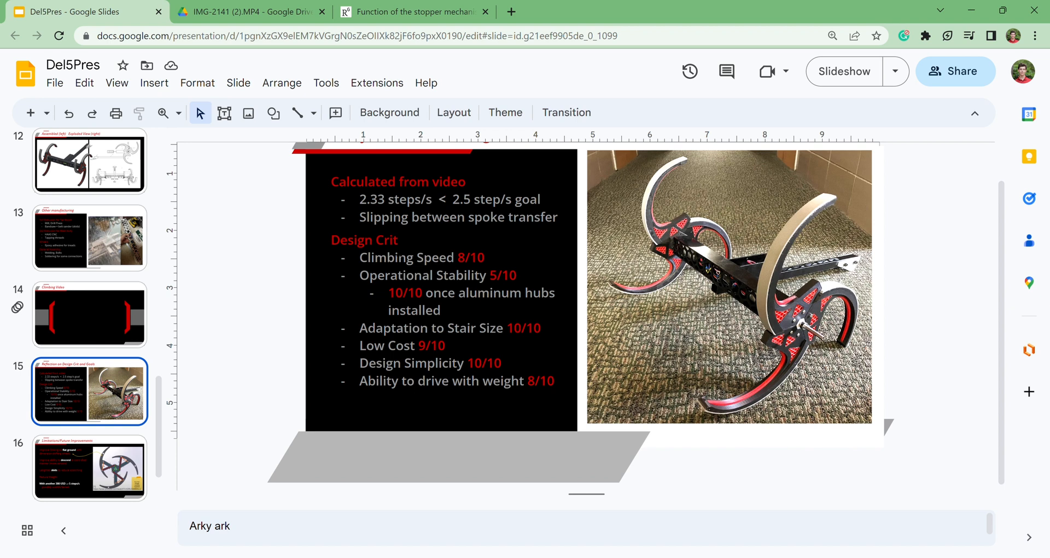
pyautogui.moveTo(428, 400)
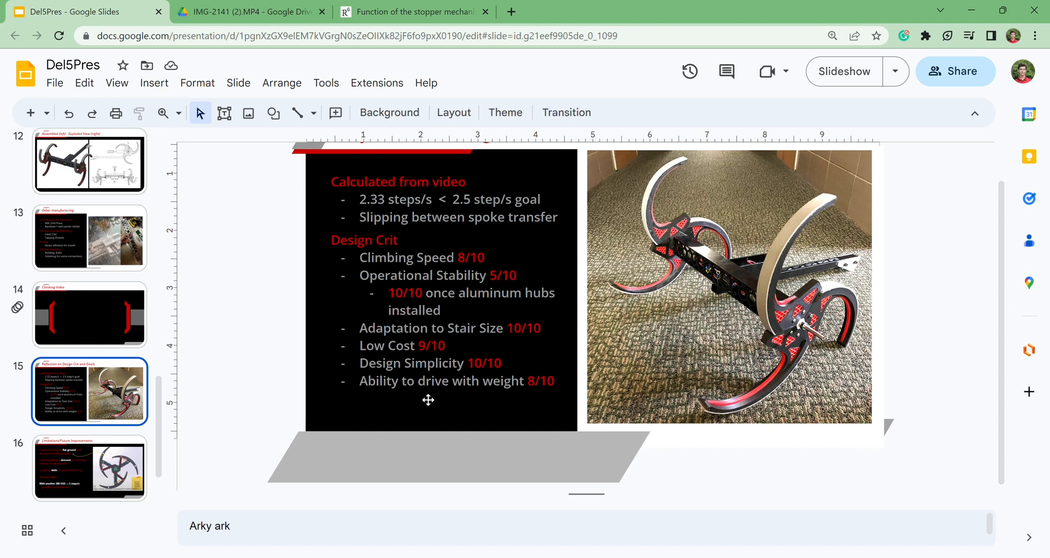
pyautogui.moveTo(62, 457)
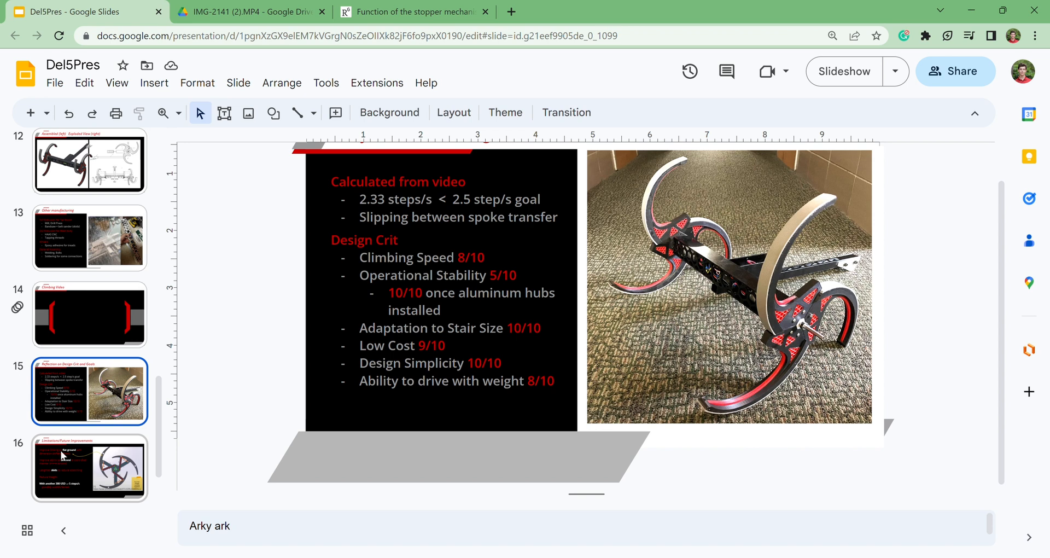
# Review the Limitations/Future Improvements slide against the reflection, then finish on the team title slide 17.
pyautogui.click(90, 470)
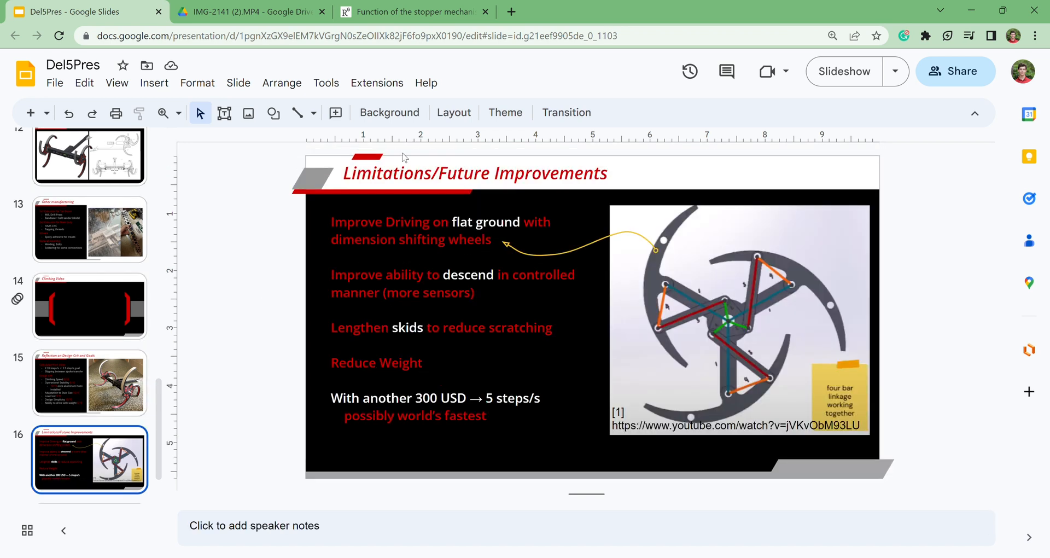
pyautogui.moveTo(146, 400)
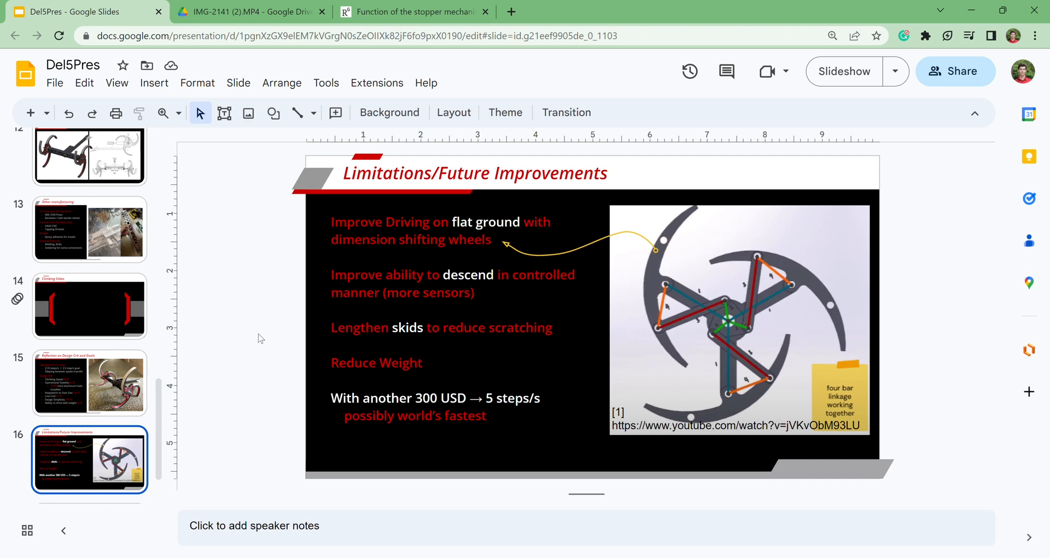
pyautogui.moveTo(287, 317)
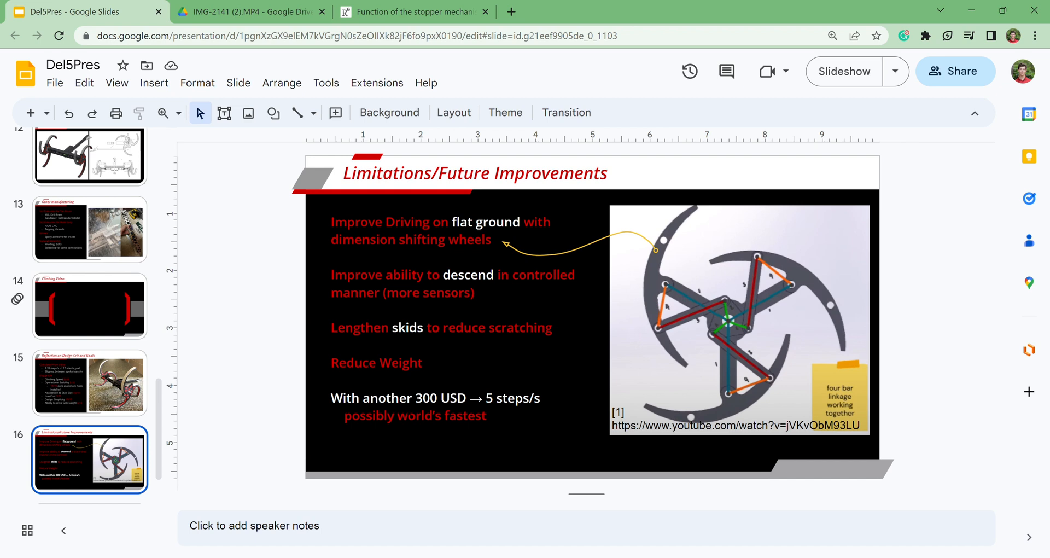
pyautogui.moveTo(311, 390)
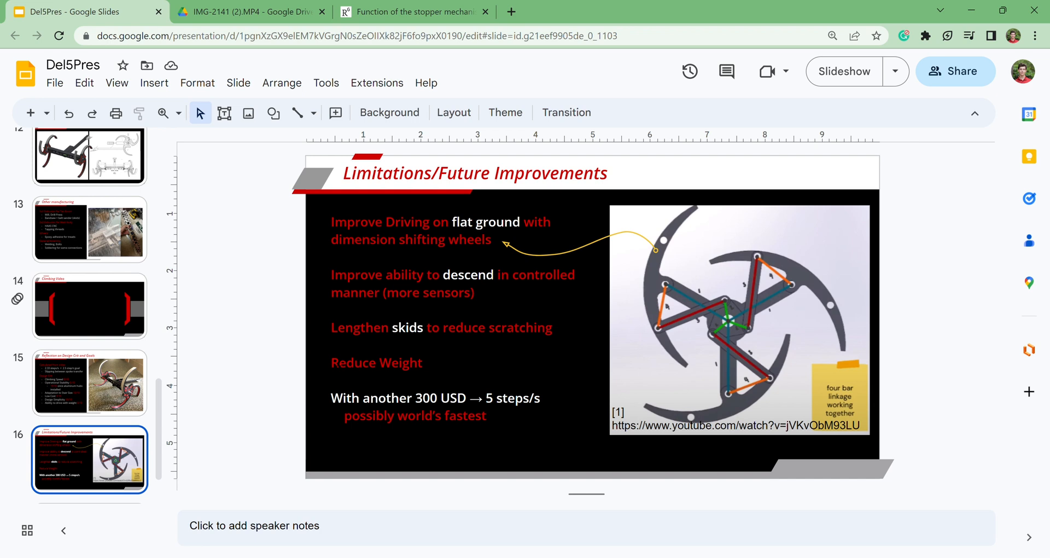
pyautogui.click(90, 385)
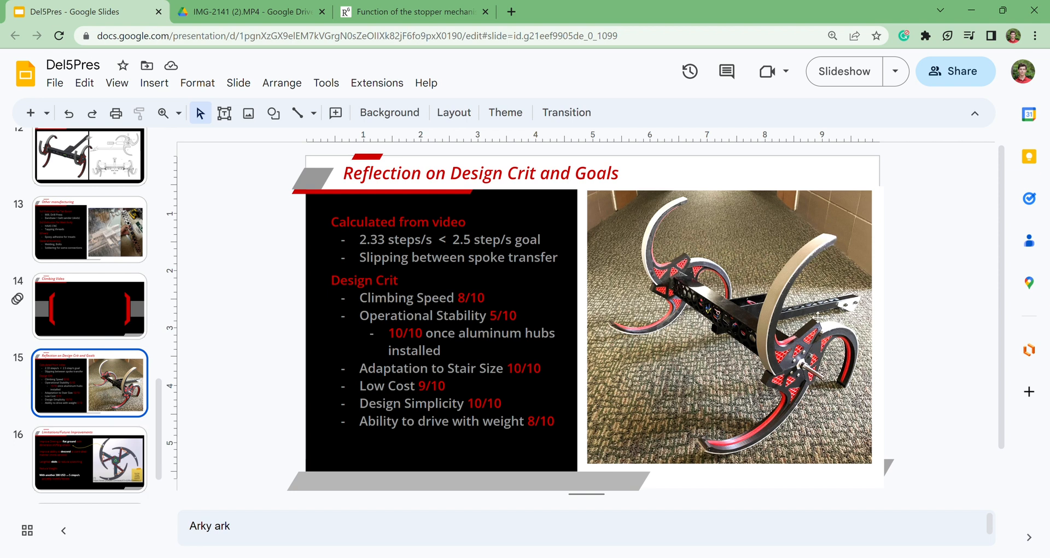
pyautogui.moveTo(21, 478)
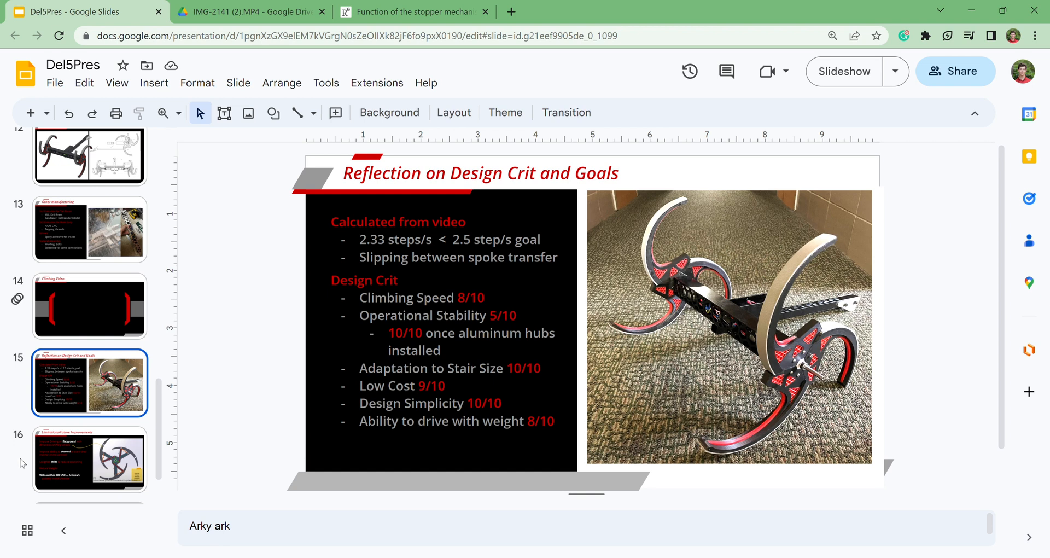
pyautogui.click(89, 461)
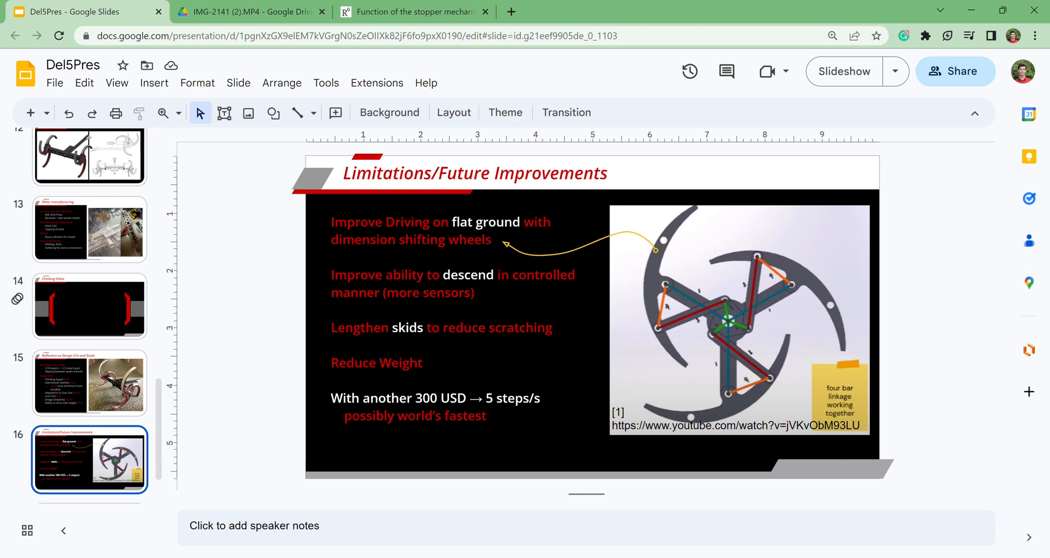
pyautogui.moveTo(712, 313)
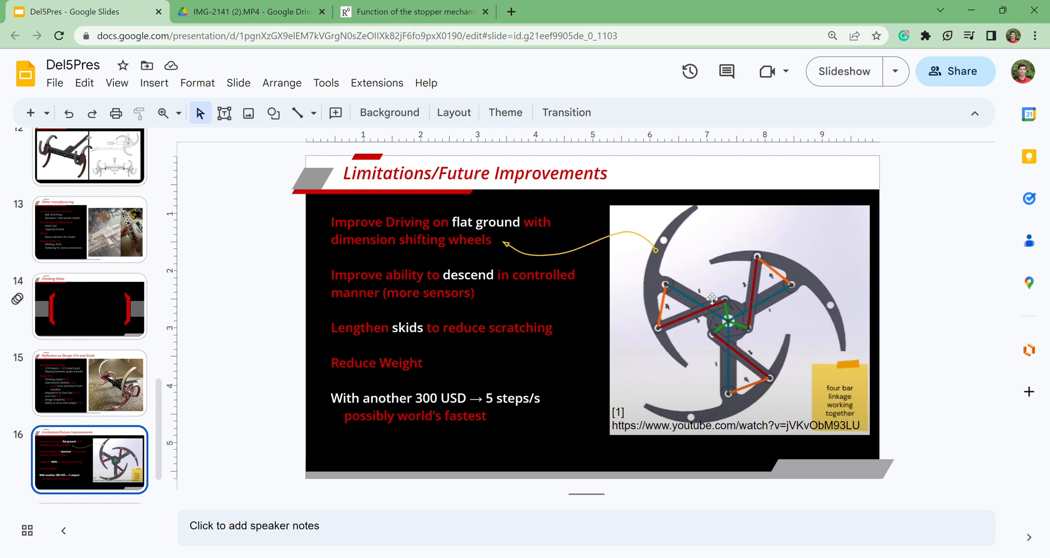
pyautogui.moveTo(707, 312)
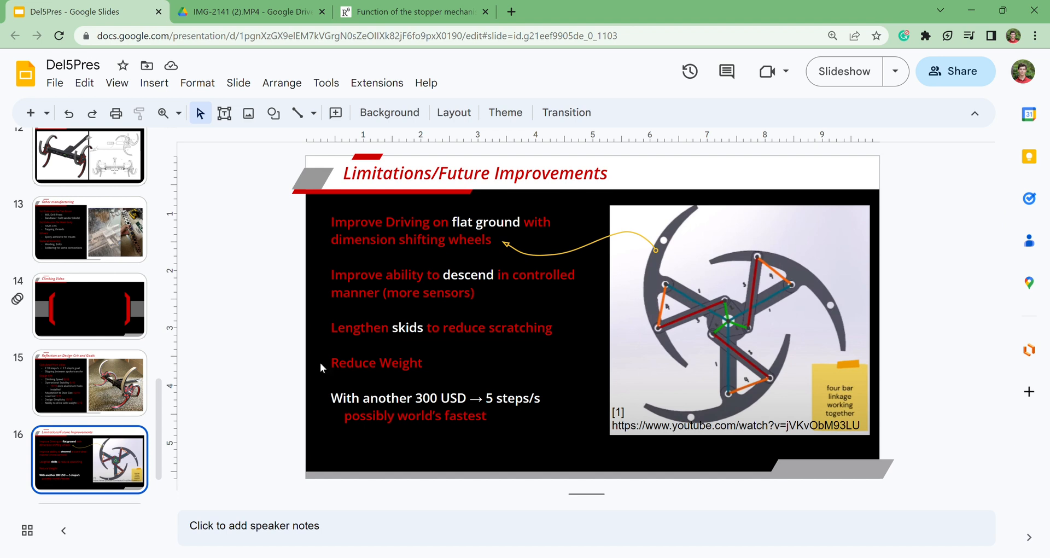
pyautogui.click(89, 385)
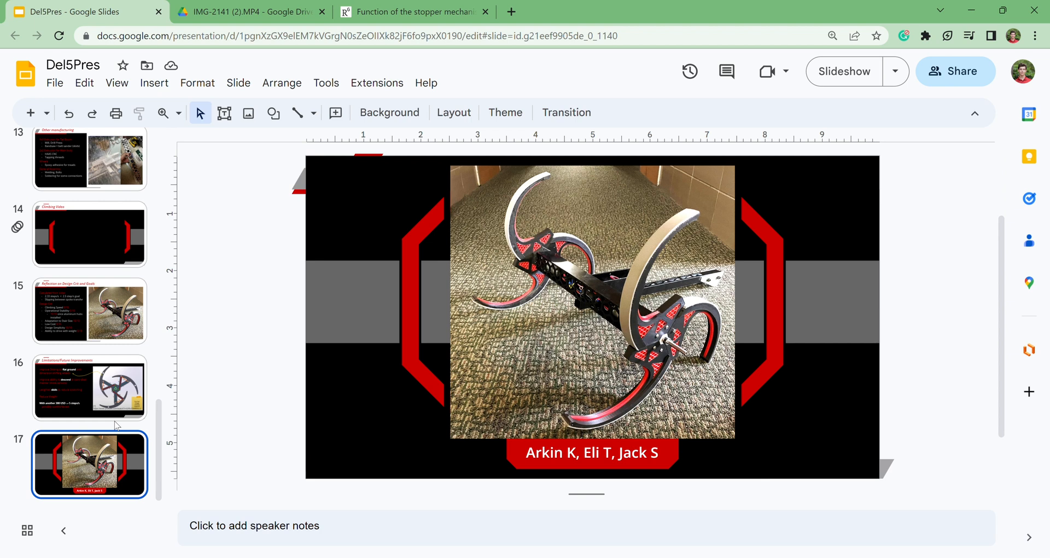
pyautogui.moveTo(243, 319)
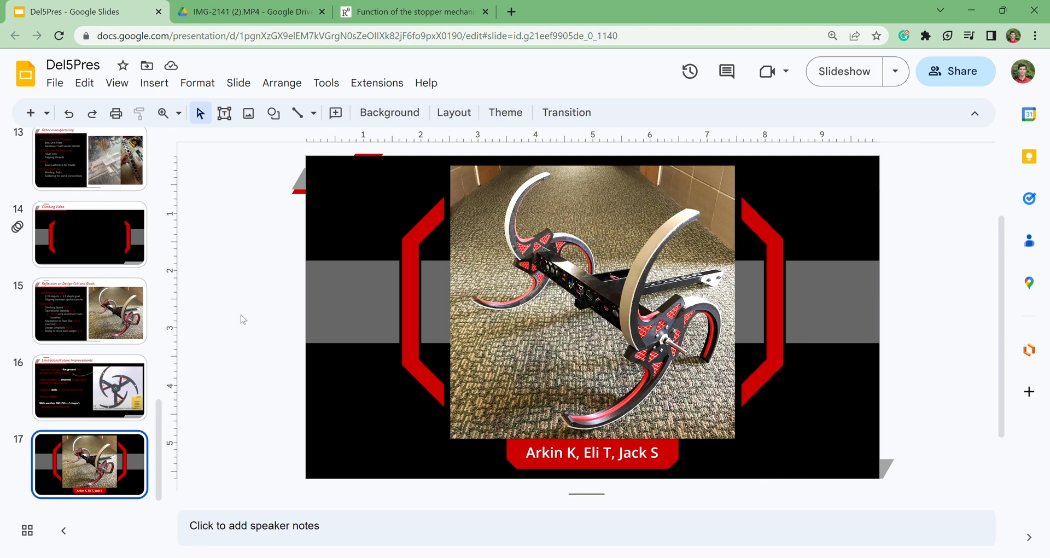